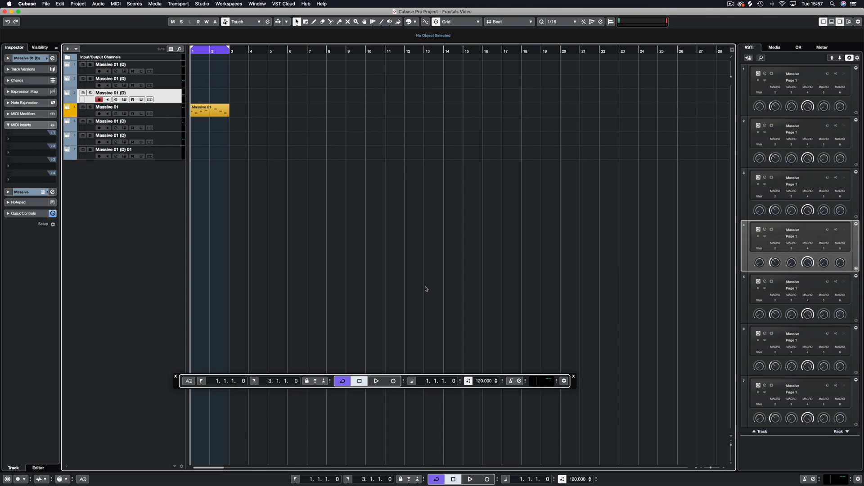
pyautogui.moveTo(295, 226)
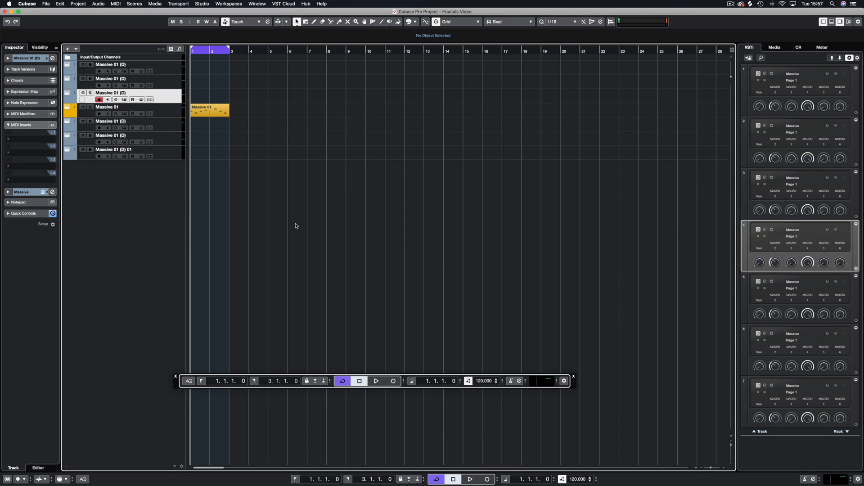
# Select the Massive 01 part, start playback and open it in the Key Editor
pyautogui.click(210, 110)
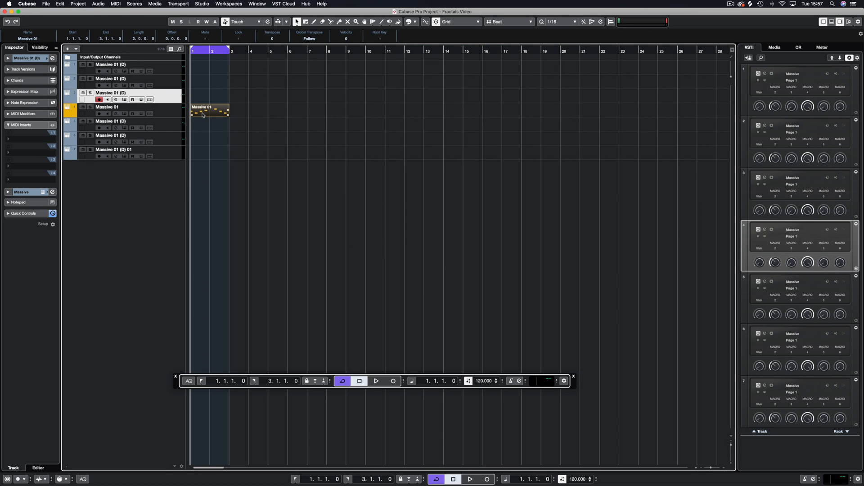
pyautogui.click(376, 381)
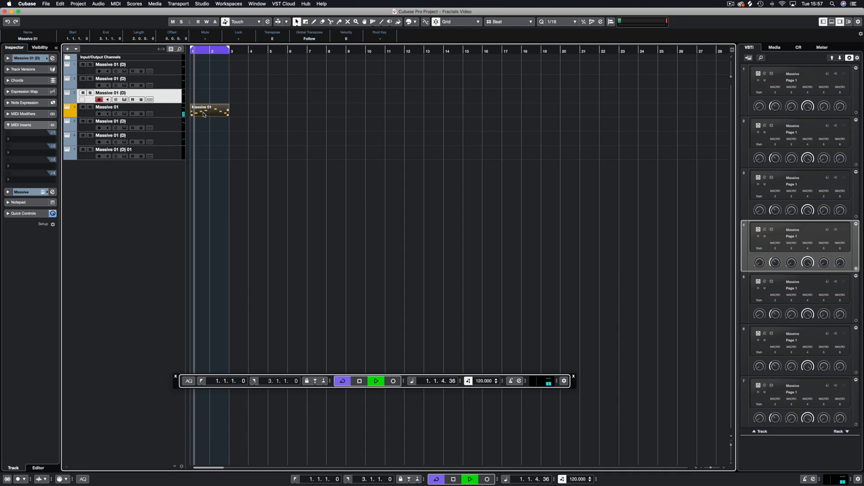
pyautogui.doubleClick(210, 112)
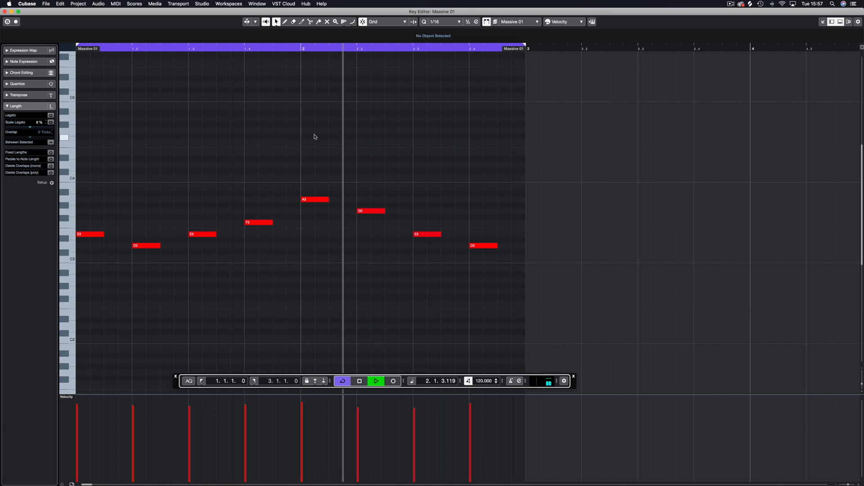
# Draw an F3 note after the last D3, then close the Key Editor
pyautogui.click(376, 381)
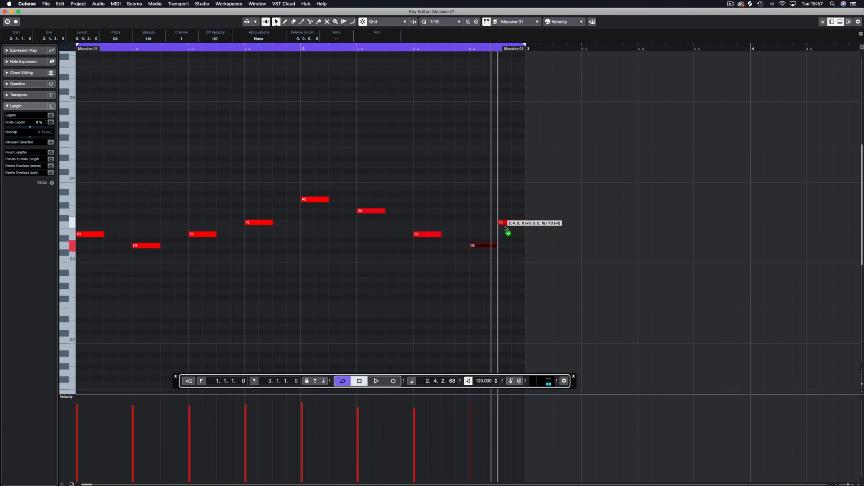
pyautogui.click(376, 381)
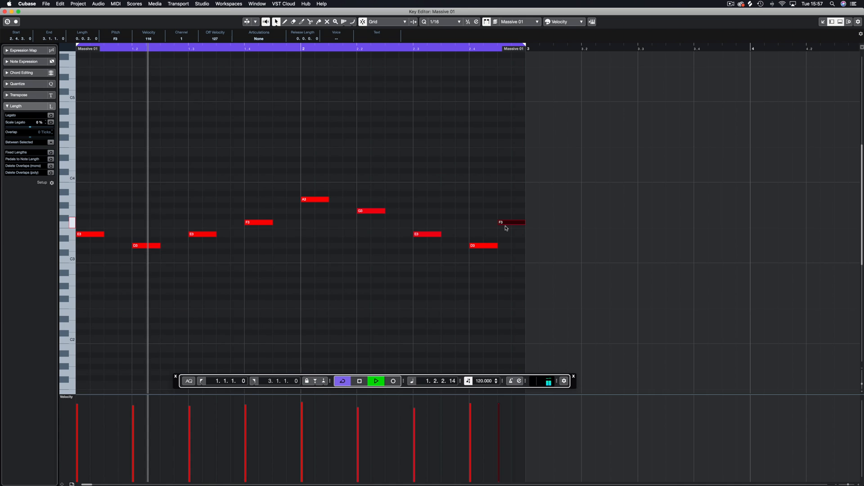
pyautogui.click(477, 278)
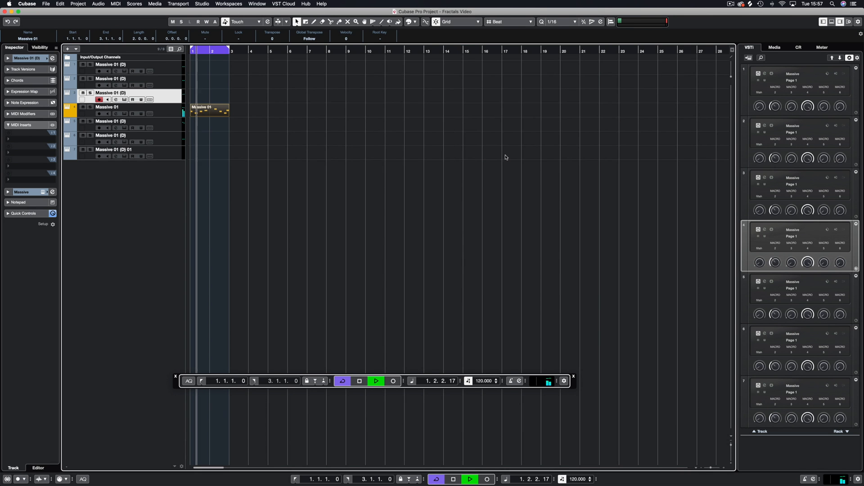
# Alt-copy the melody to the track below and set Sizing Applies Time Stretch for the copy
pyautogui.click(359, 381)
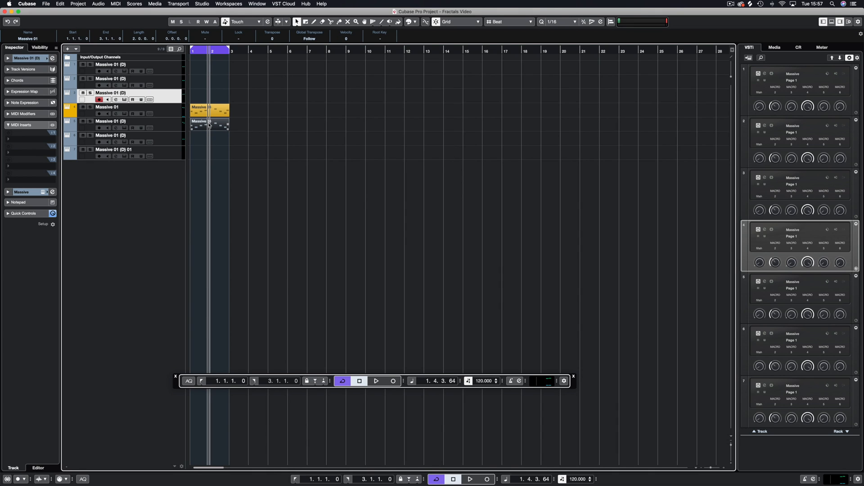
pyautogui.click(298, 21)
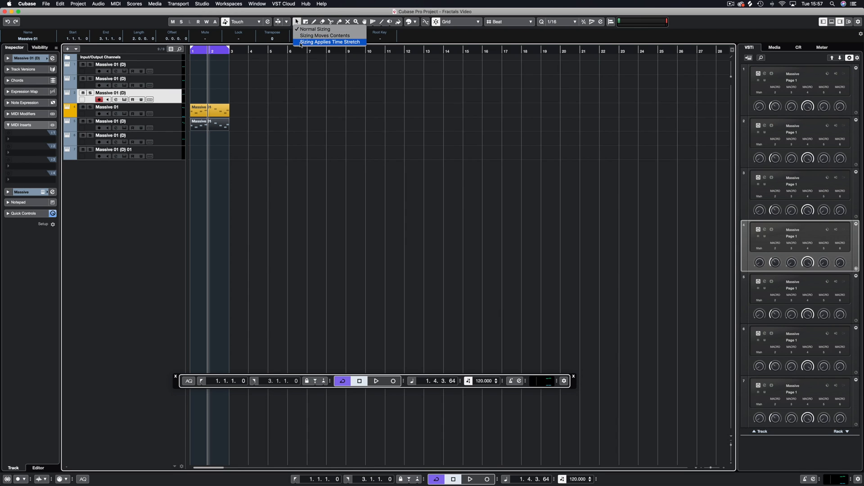
pyautogui.click(330, 42)
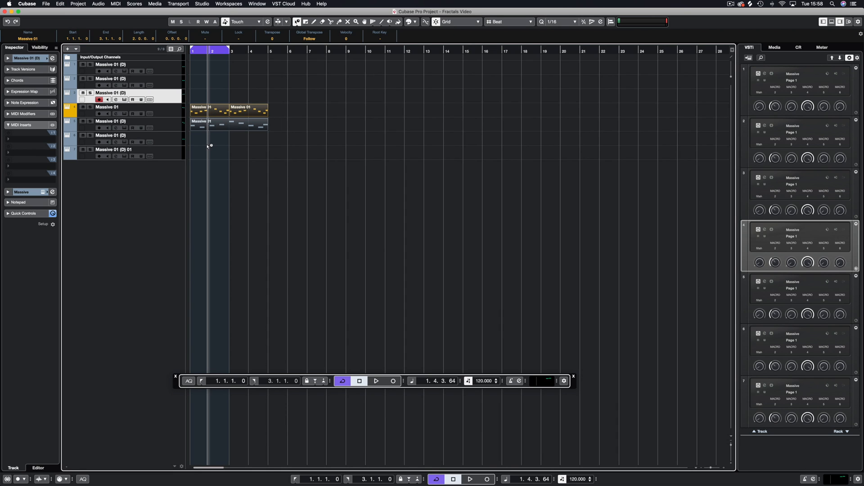
pyautogui.click(377, 380)
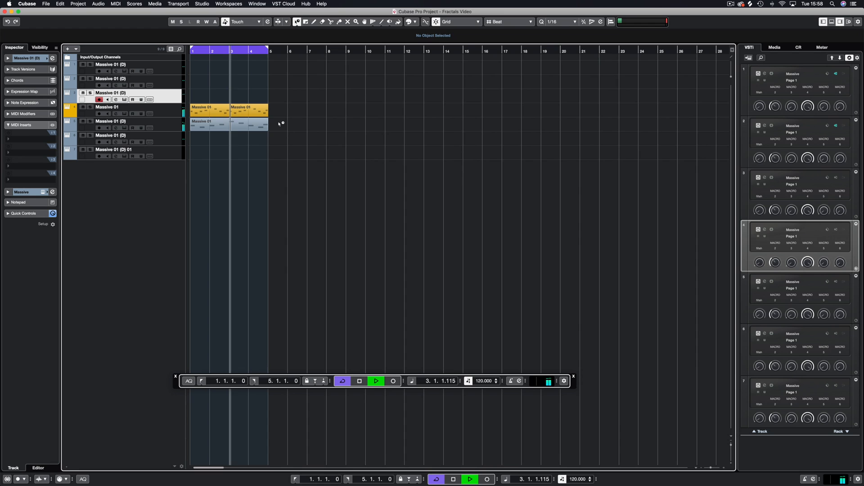
# Duplicate parts to fill bars 1–9 and place a slower stretched copy on the third track
pyautogui.doubleClick(209, 108)
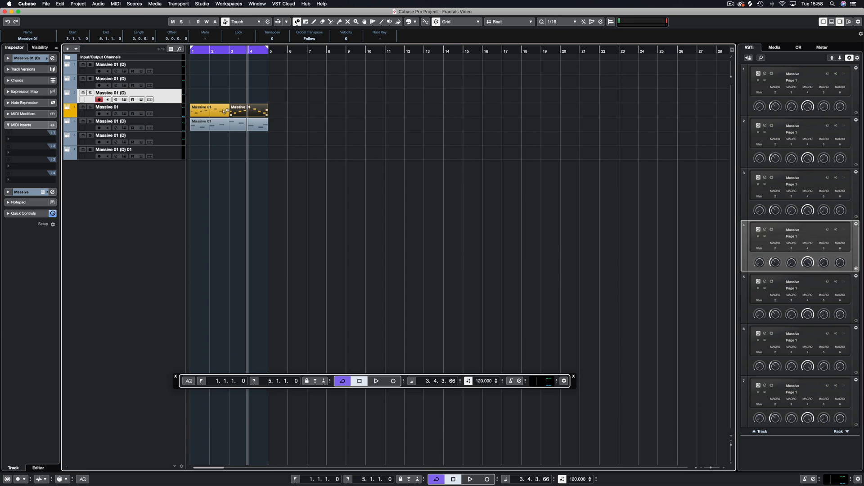
pyautogui.doubleClick(216, 110)
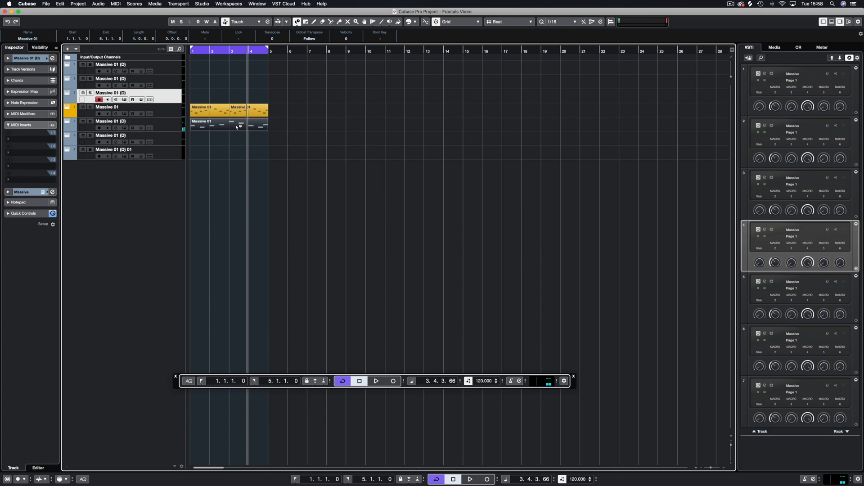
pyautogui.click(376, 381)
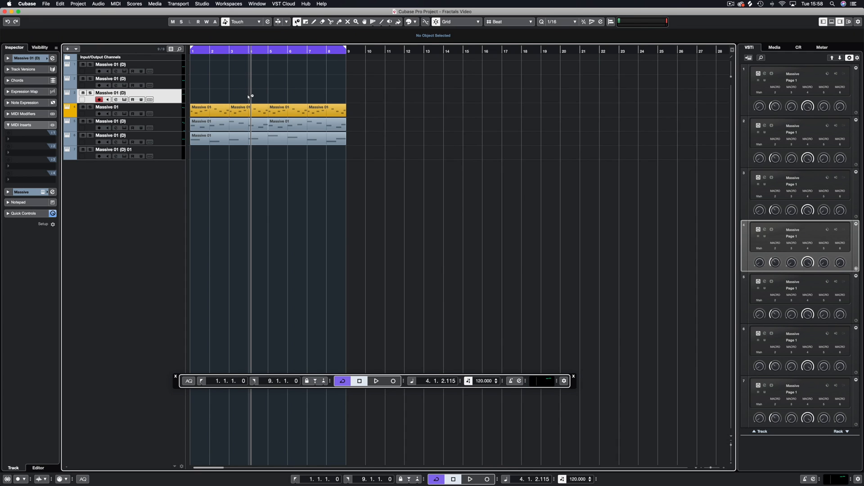
pyautogui.click(220, 137)
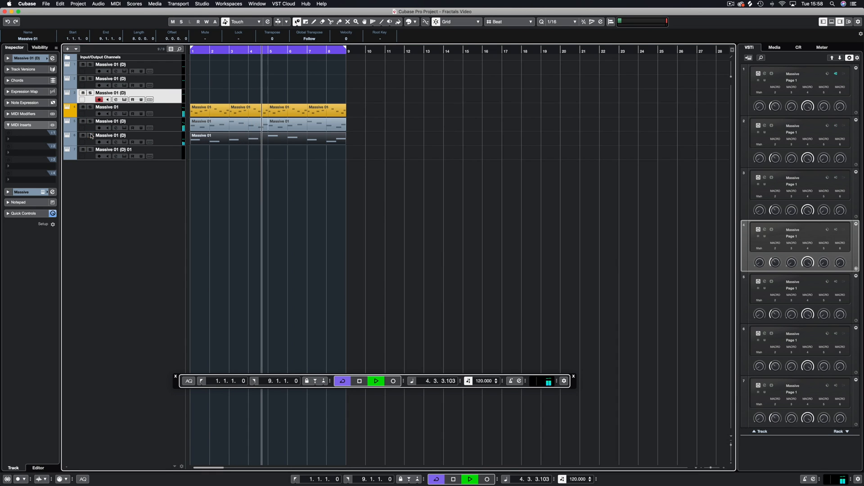
pyautogui.click(359, 381)
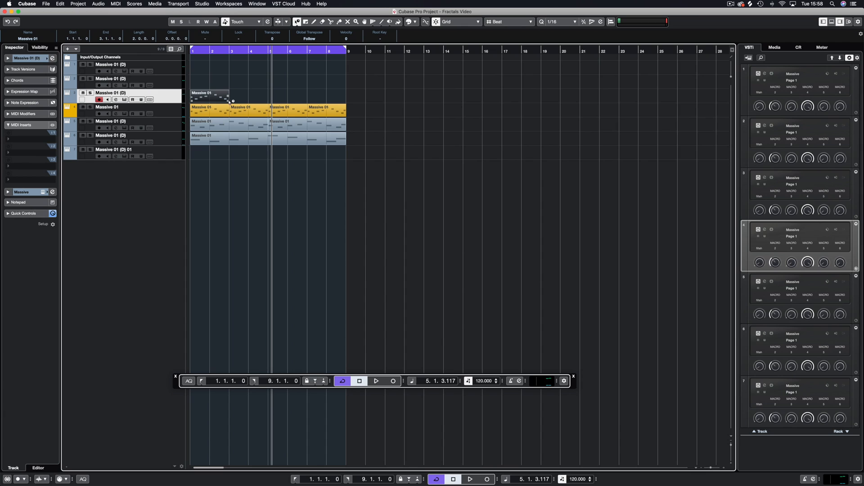
# Shrink the upper copy to one bar and repeat it across bars 1–9
pyautogui.click(293, 89)
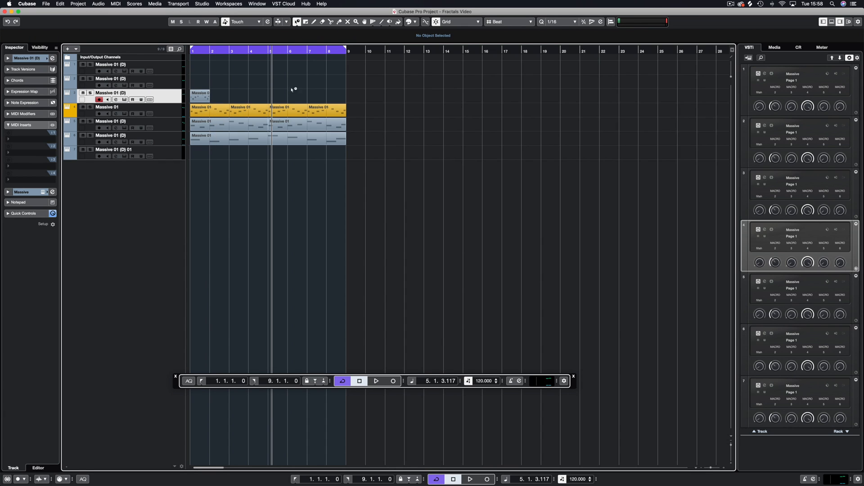
pyautogui.click(201, 98)
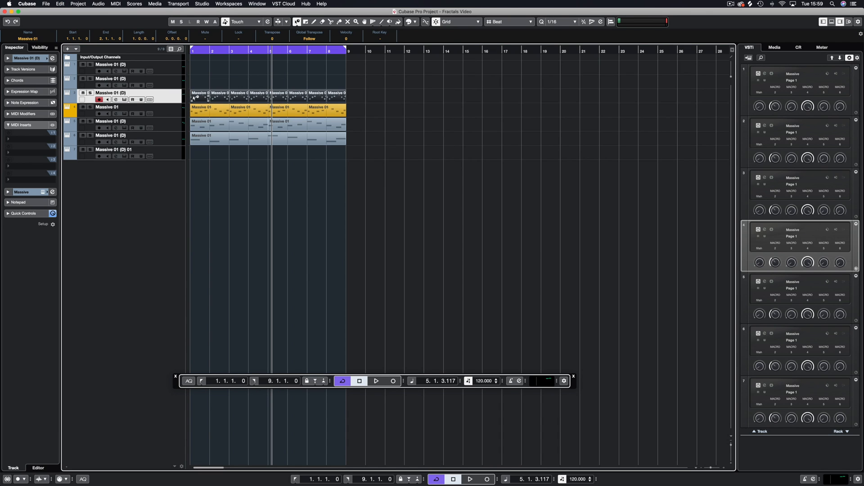
pyautogui.doubleClick(221, 108)
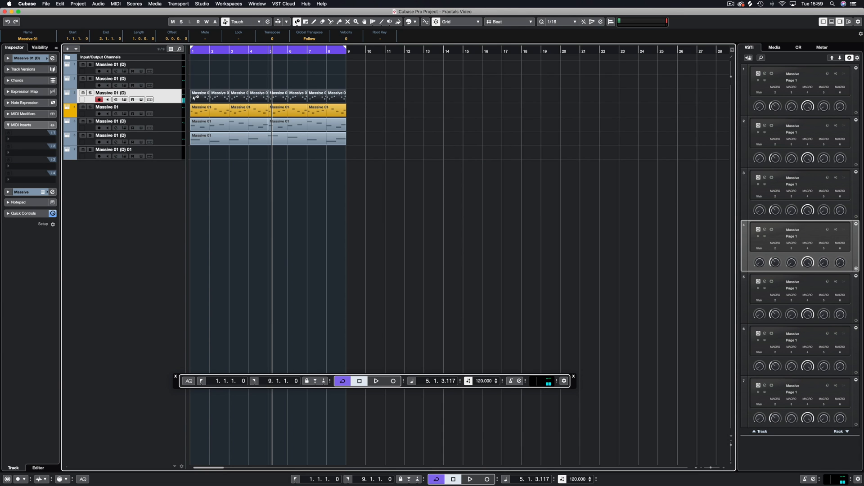
pyautogui.click(377, 381)
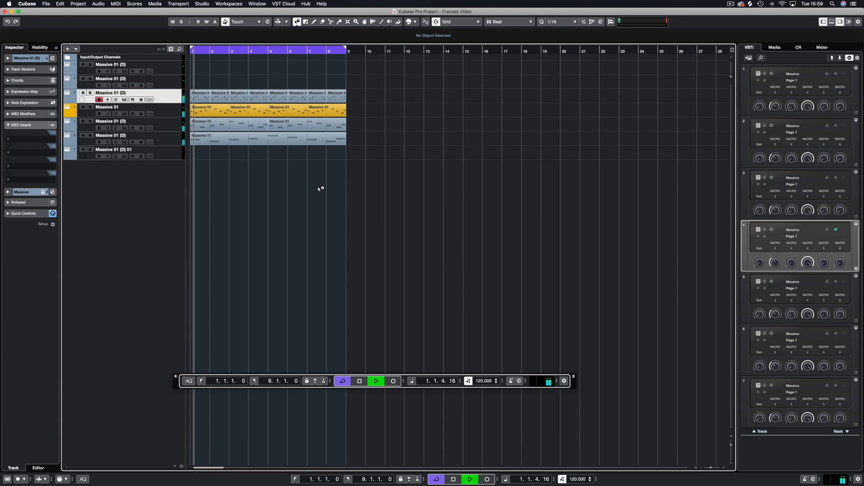
# Deselect during playback, then copy the first one-bar part to the track above
pyautogui.click(296, 22)
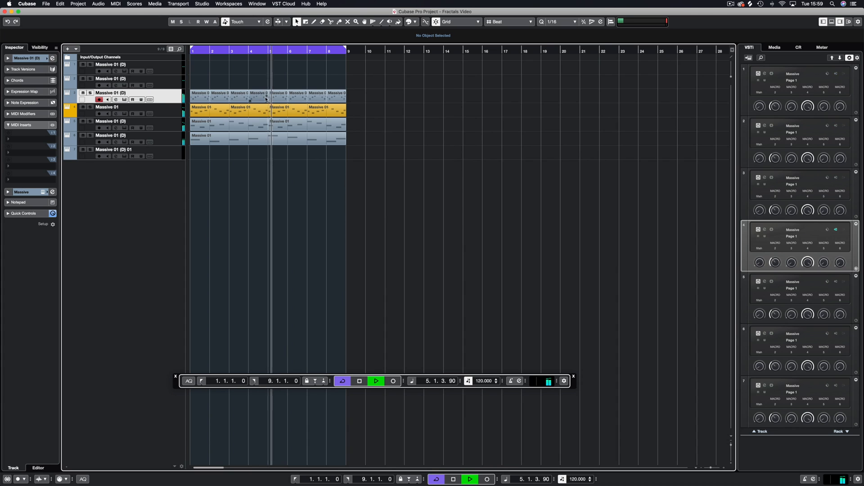
pyautogui.click(265, 98)
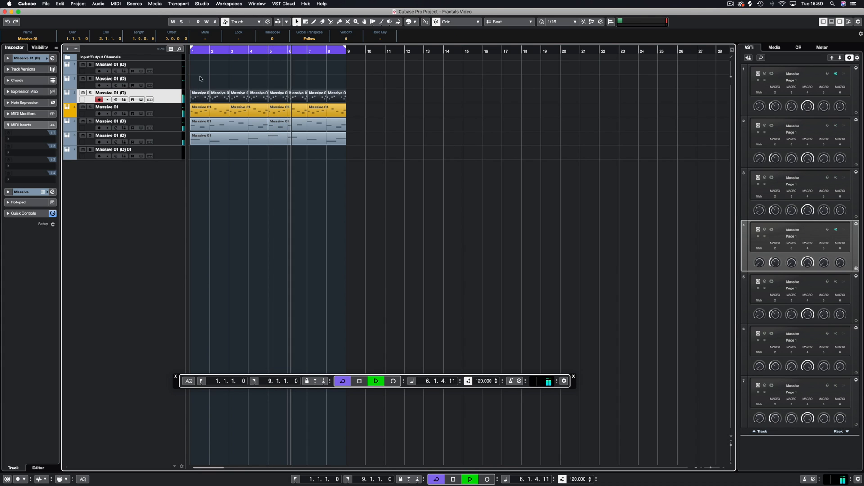
pyautogui.click(376, 381)
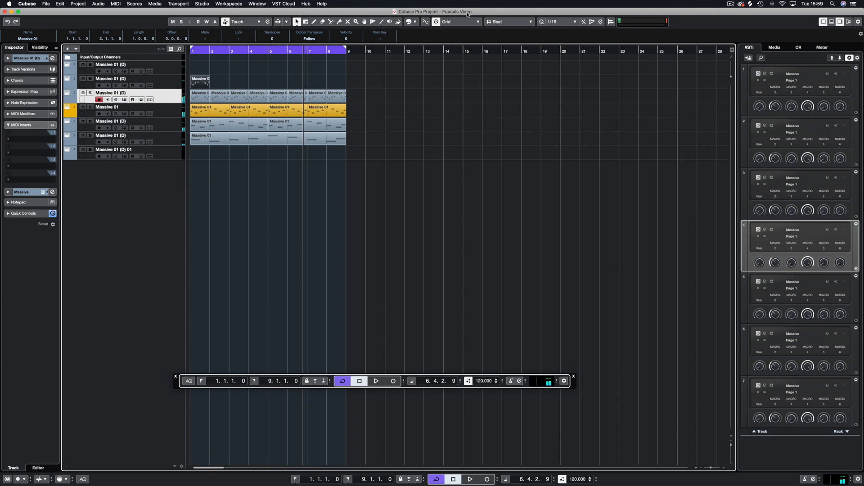
# Set grid snapping to Beat, stretch the top part to half a bar and duplicate it
pyautogui.click(508, 22)
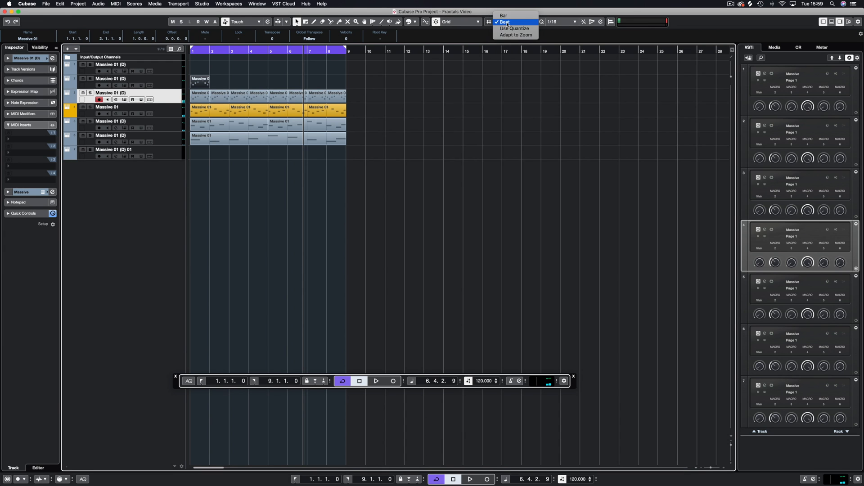
pyautogui.click(504, 21)
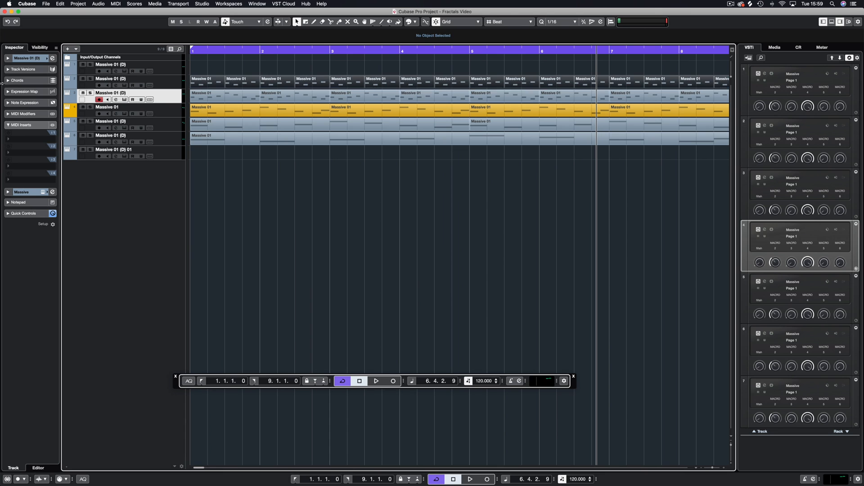
pyautogui.doubleClick(340, 107)
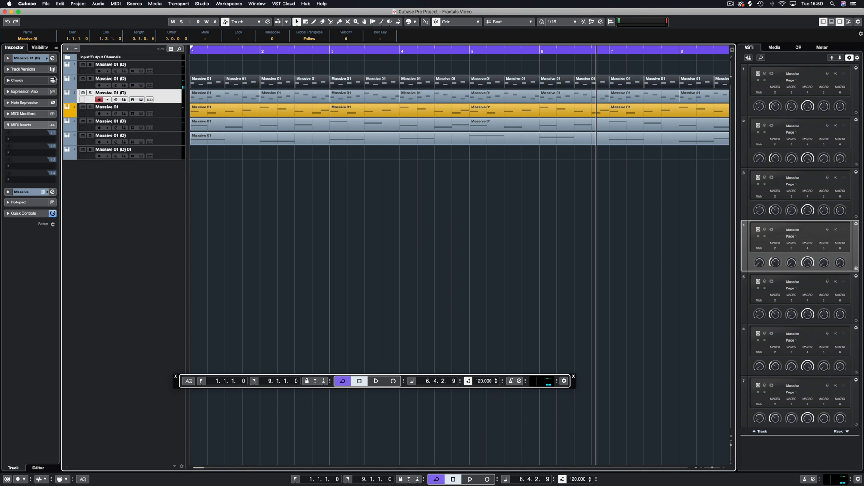
pyautogui.click(376, 381)
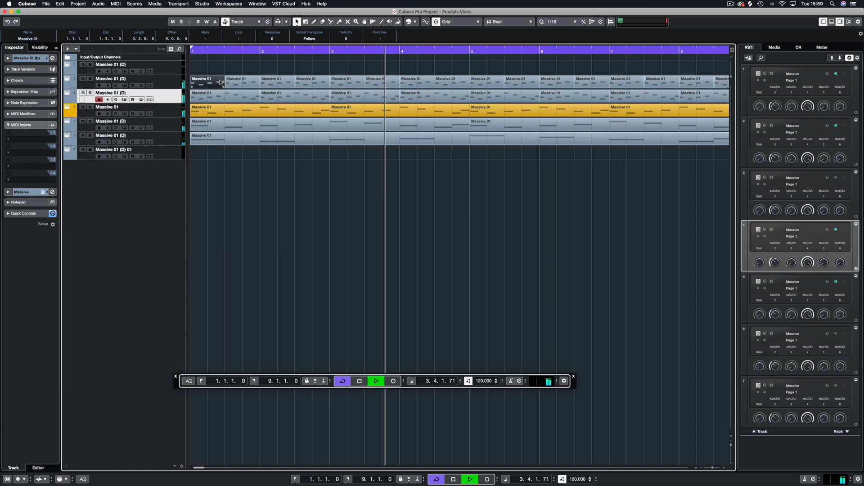
pyautogui.click(375, 381)
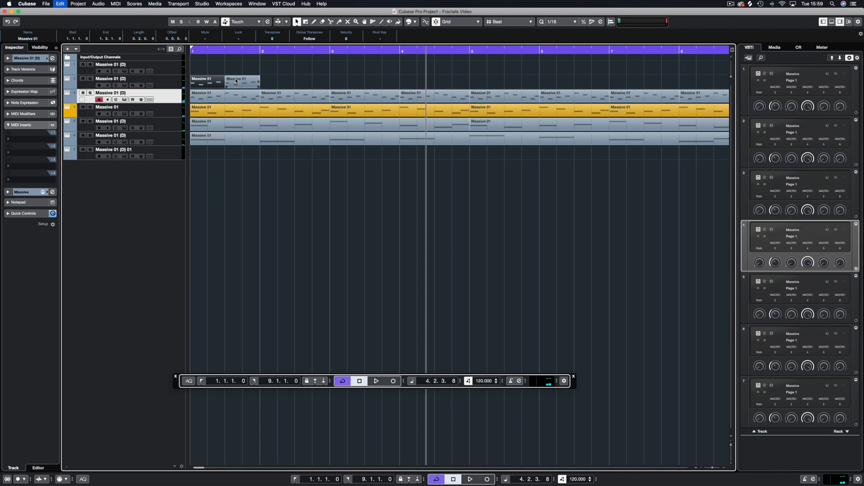
# Switch back to normal sizing and fill the top track with half-bar parts across bars 1–9
pyautogui.click(302, 22)
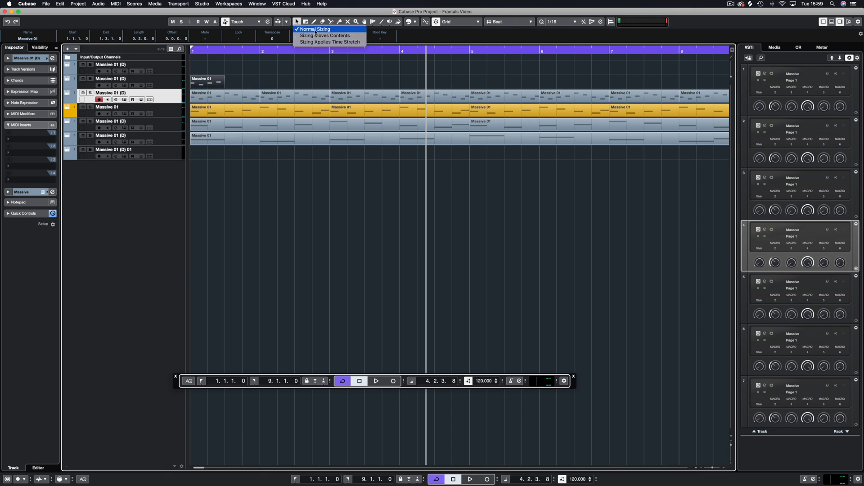
pyautogui.click(315, 29)
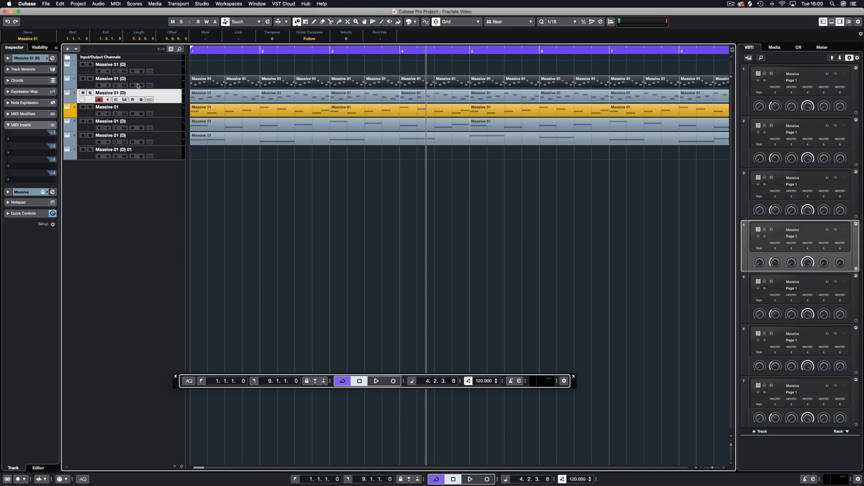
pyautogui.click(376, 381)
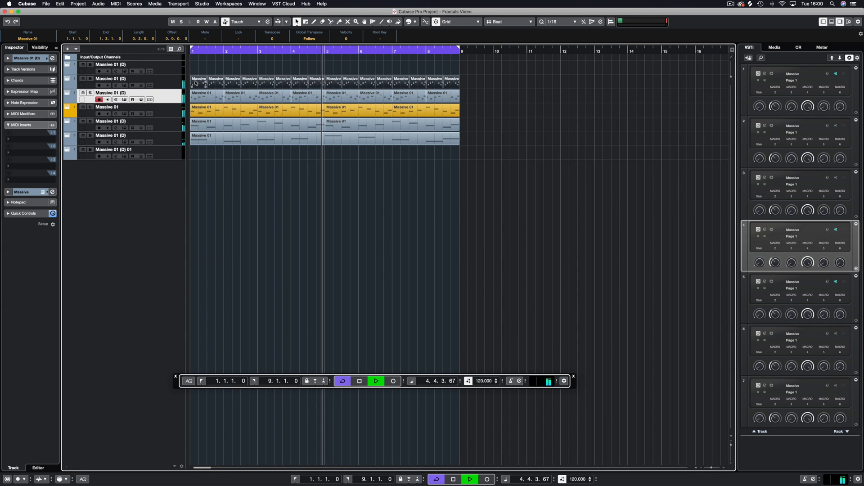
pyautogui.click(375, 381)
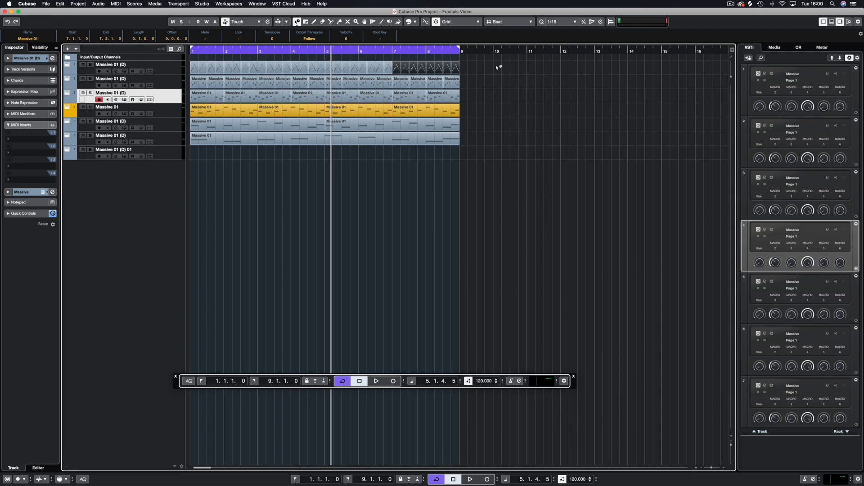
pyautogui.doubleClick(270, 107)
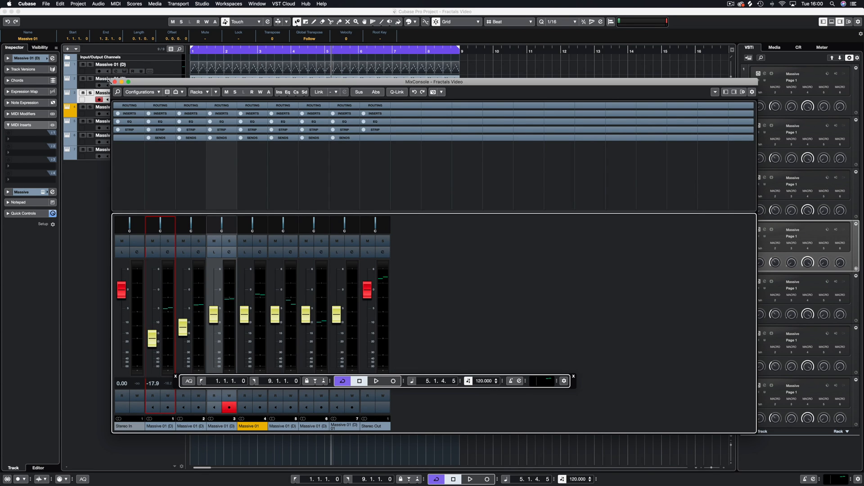
pyautogui.click(376, 381)
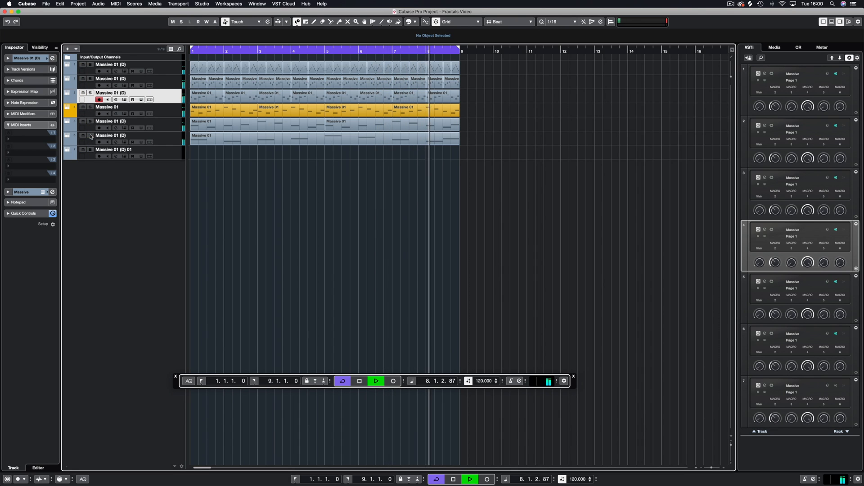
# Alt-copy yellow-track parts past bar 9 and a part onto the third track at bar 10
pyautogui.click(376, 381)
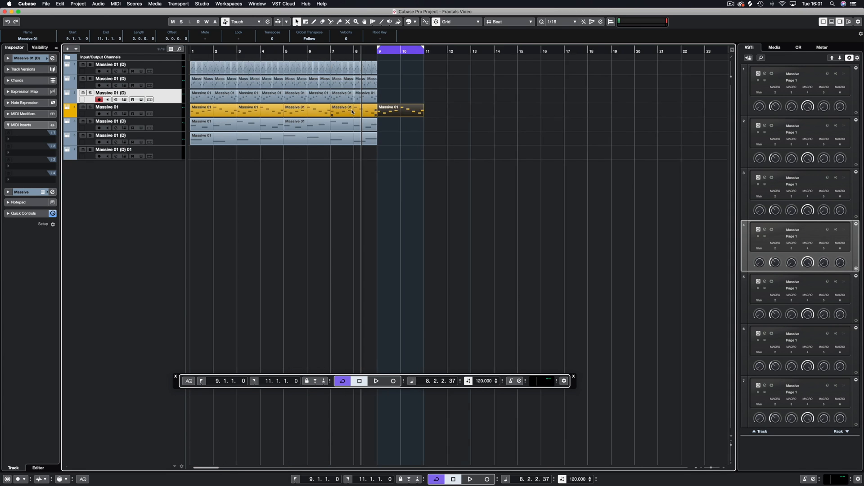
pyautogui.click(376, 380)
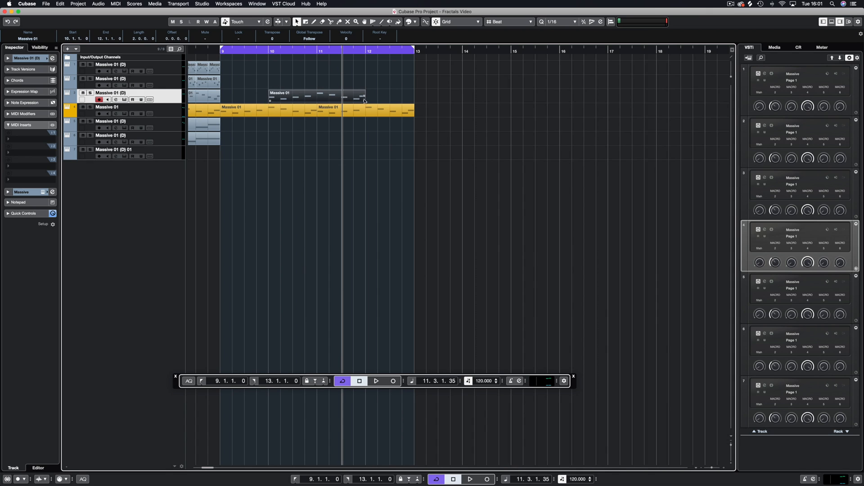
# Duplicate the third track's part and line the copies up between bars 9 and 13
pyautogui.click(375, 381)
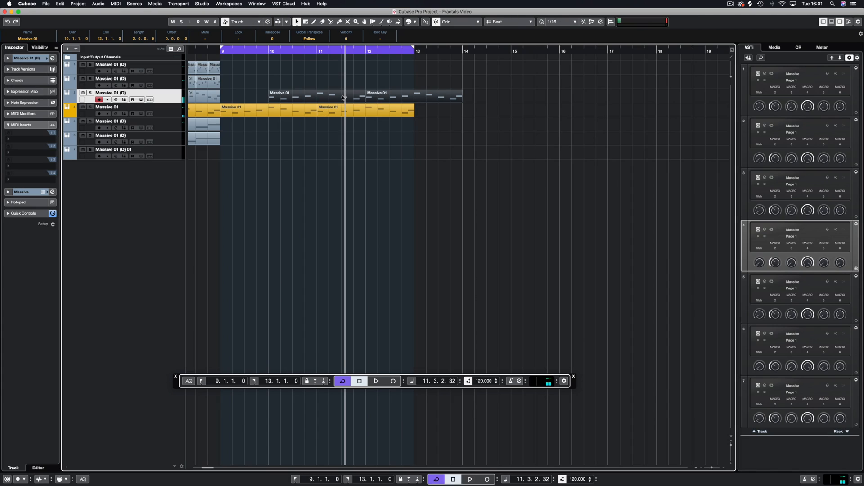
pyautogui.click(376, 380)
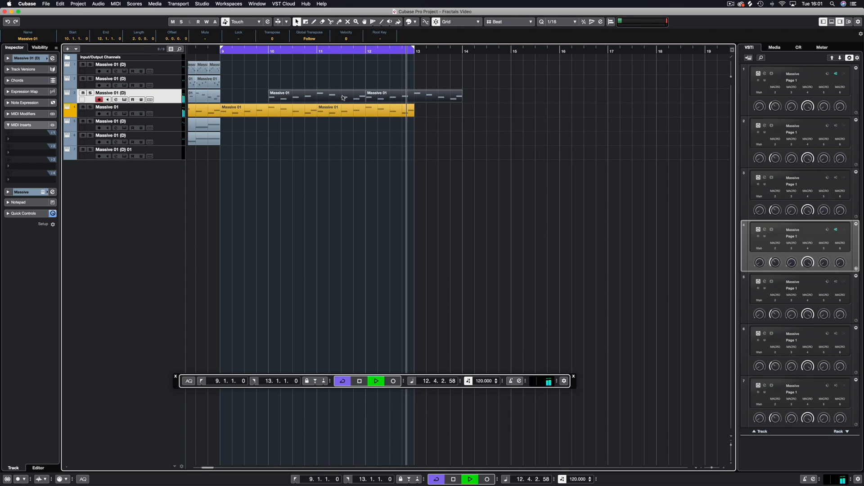
pyautogui.click(376, 381)
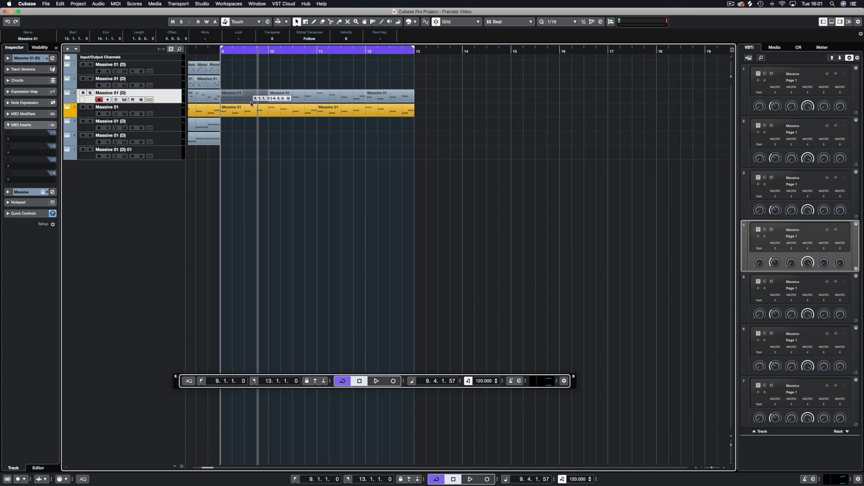
# Reposition the third track's parts to start at bar 9 and play the bars 9–13 loop
pyautogui.click(480, 102)
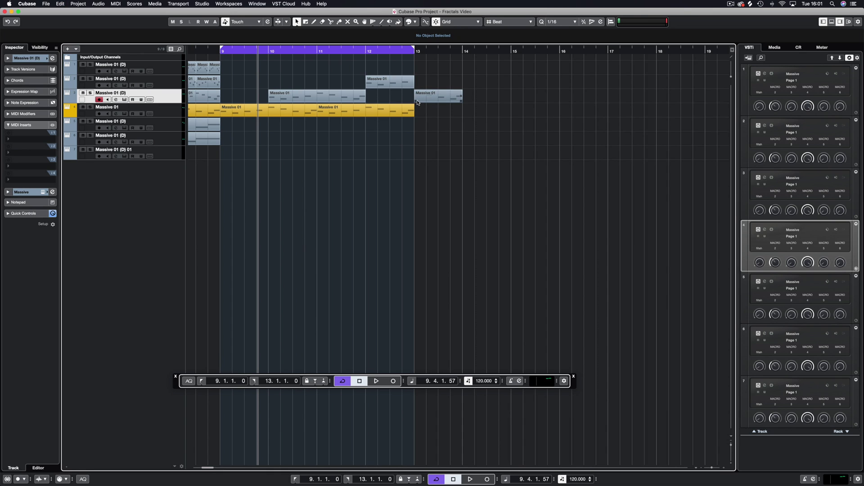
pyautogui.click(436, 94)
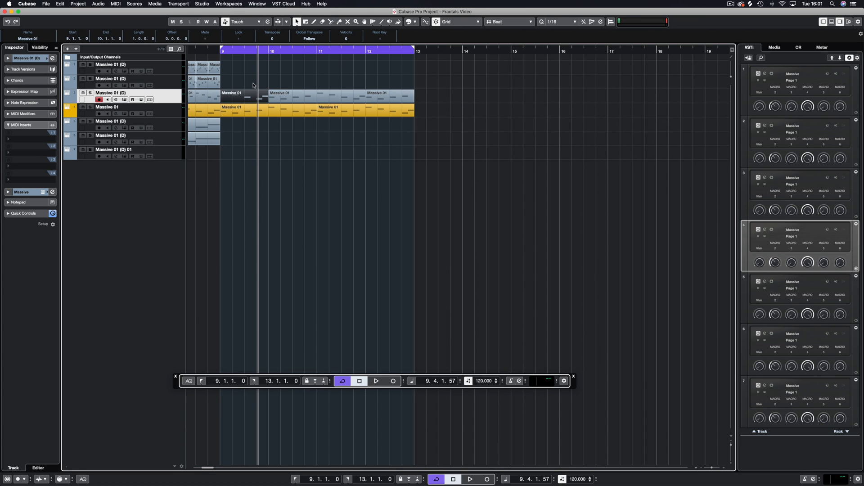
pyautogui.moveTo(470, 113)
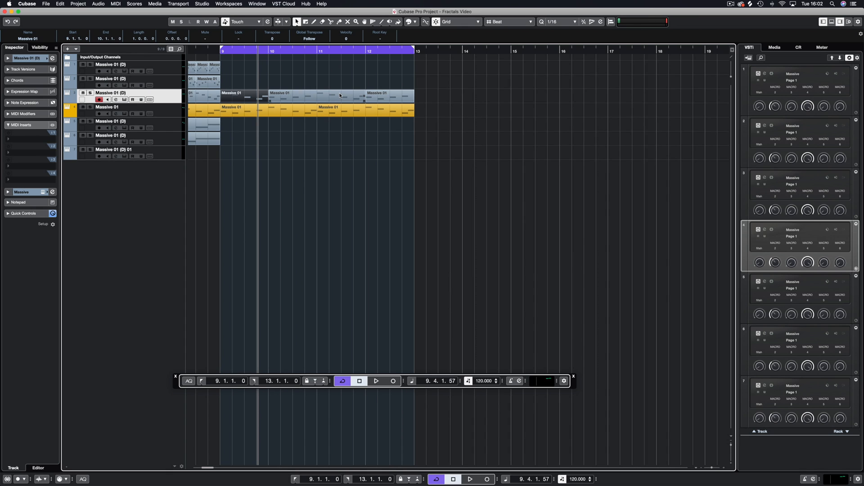
pyautogui.click(377, 381)
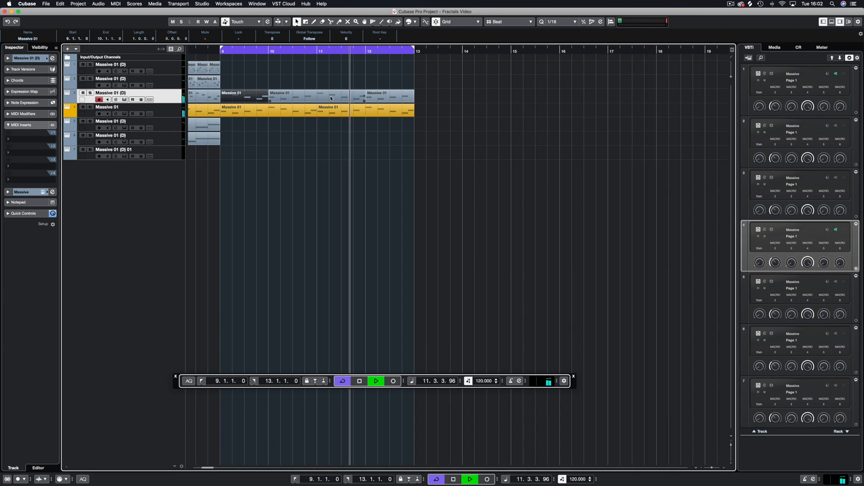
# Alt-drag a copy of the second track's part to bar 9 and restart playback from the left locator
pyautogui.click(359, 381)
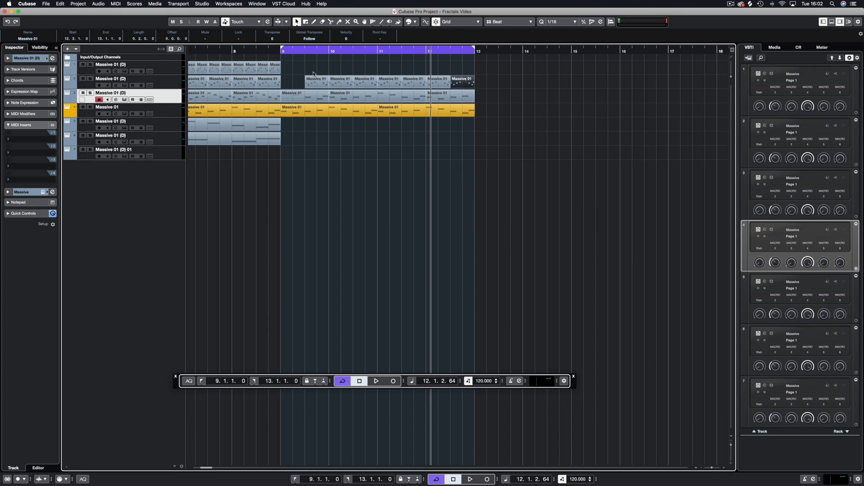
pyautogui.click(376, 381)
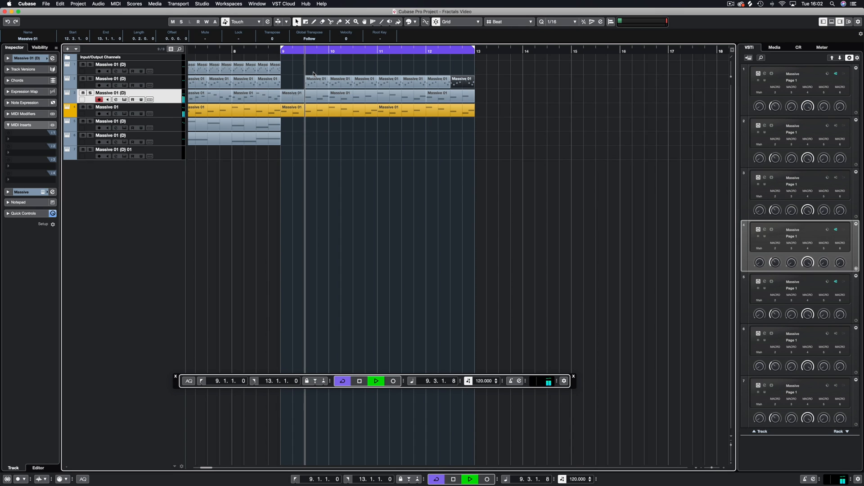
pyautogui.click(376, 380)
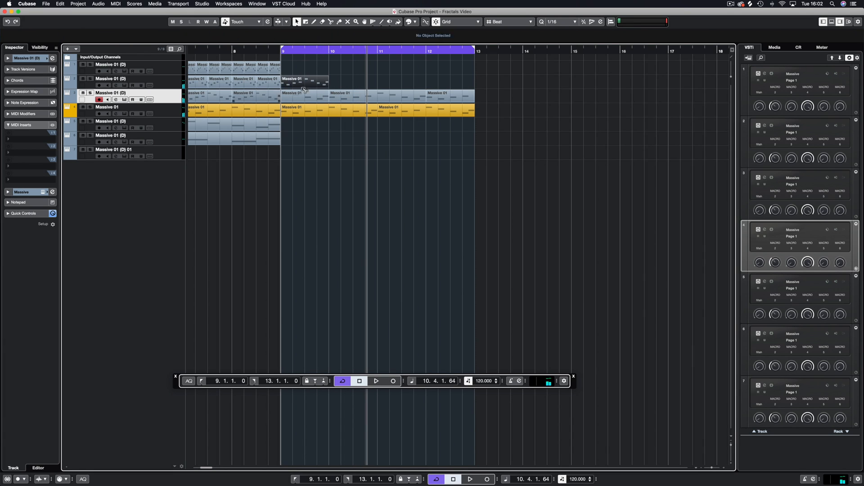
# Duplicate the second track's part through bar 13 and trim the overhang at the right locator
pyautogui.click(292, 79)
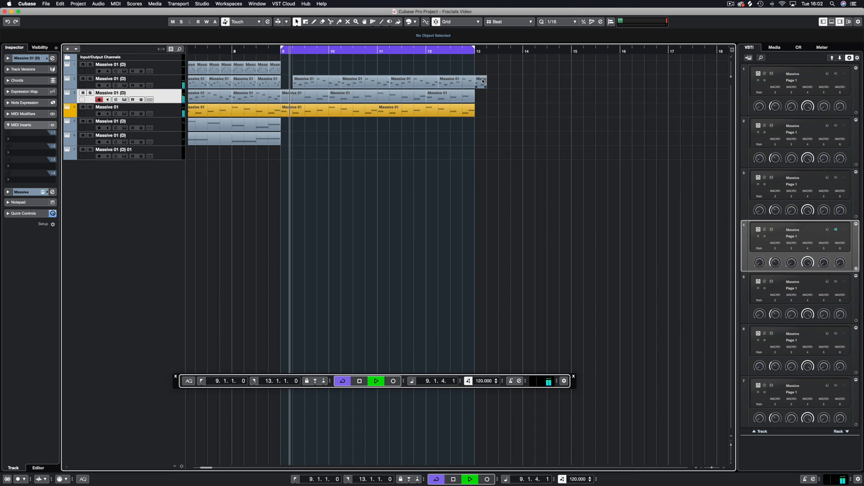
pyautogui.click(359, 381)
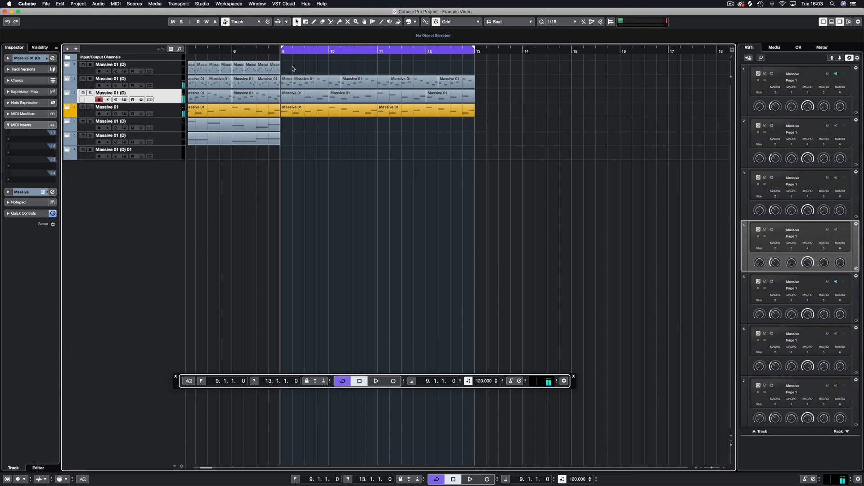
pyautogui.click(376, 381)
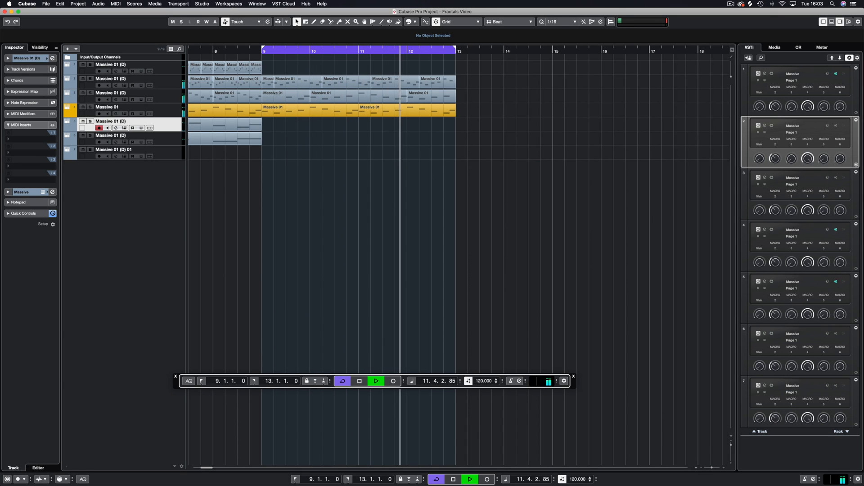
# Record a repeated-note part on the fifth track from bar 9 and stop the recording
pyautogui.doubleClick(223, 127)
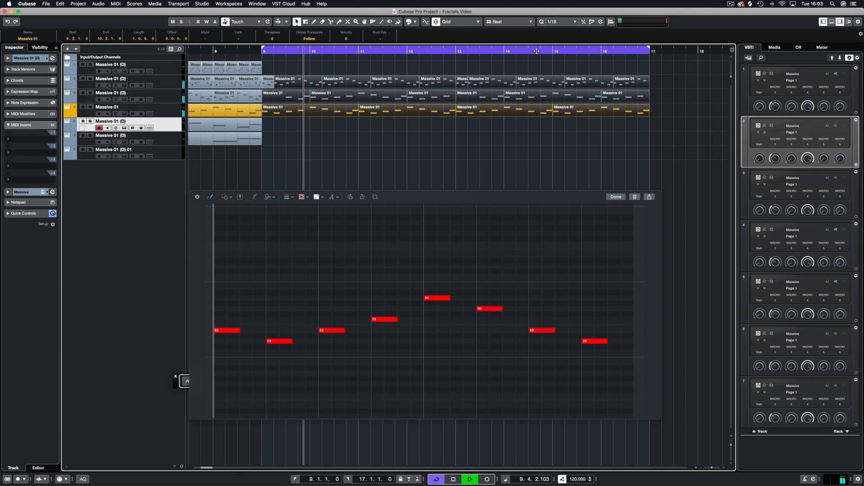
pyautogui.click(486, 479)
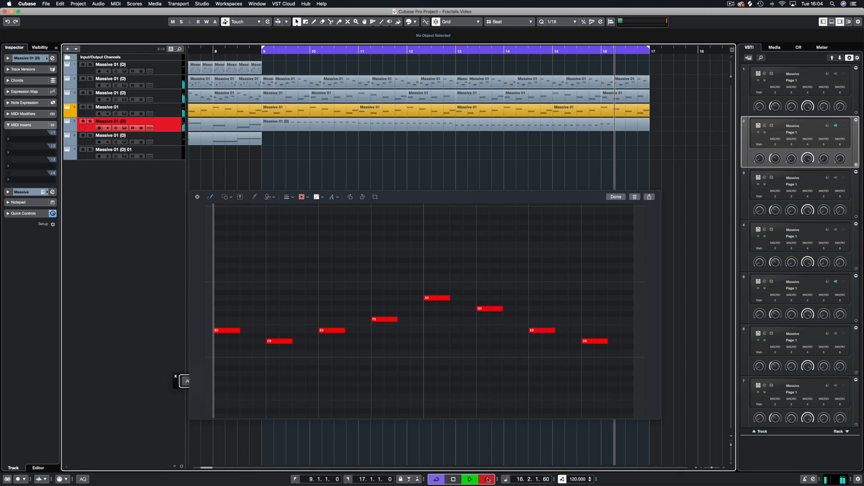
pyautogui.click(454, 479)
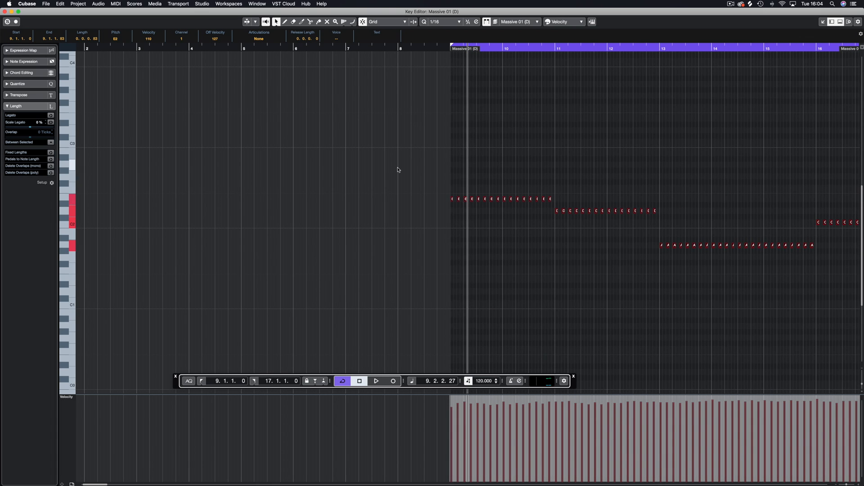
# Add a copy of the repeated notes an octave lower across bars 9–17 in the Key Editor
pyautogui.click(376, 381)
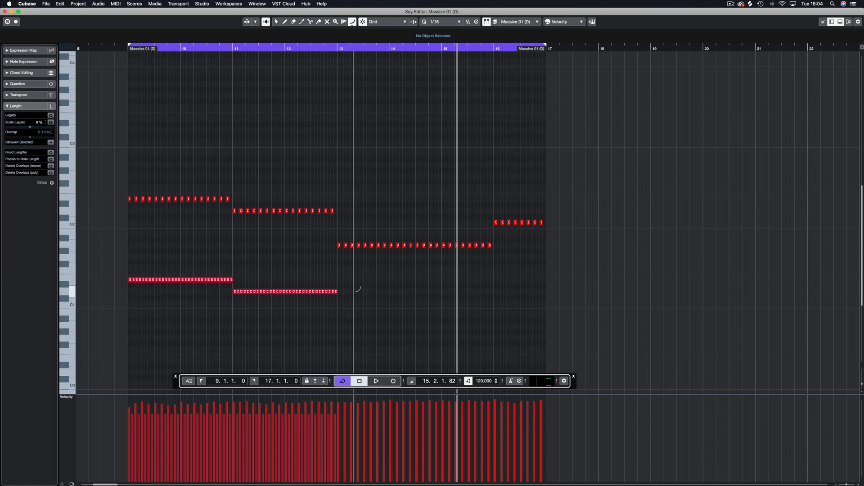
pyautogui.click(376, 381)
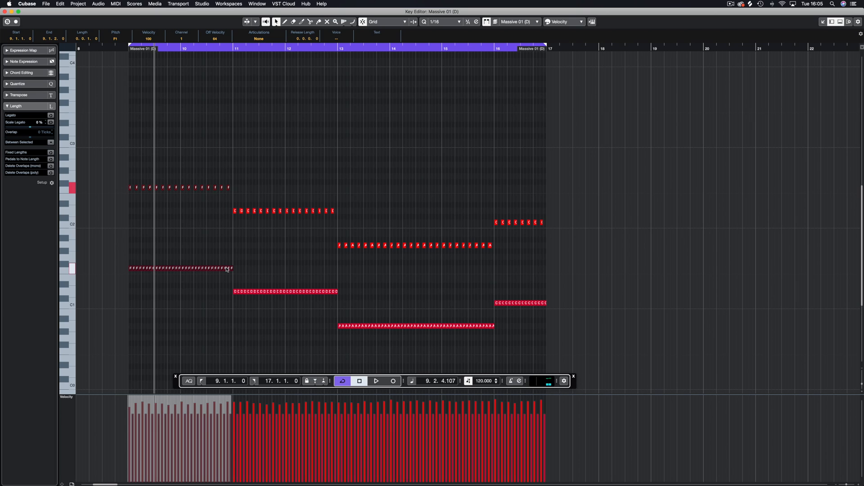
pyautogui.click(376, 381)
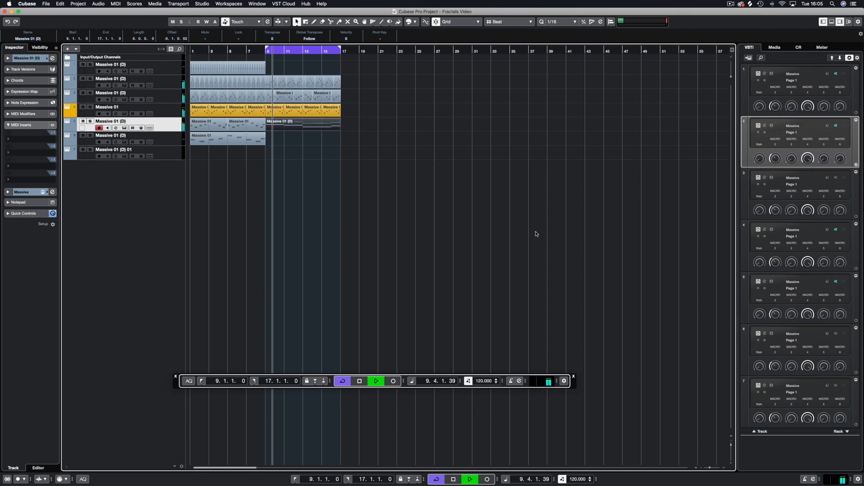
# Check the Massive instrument interface, then duplicate the bar 9–17 parts out to bar 25
pyautogui.click(359, 381)
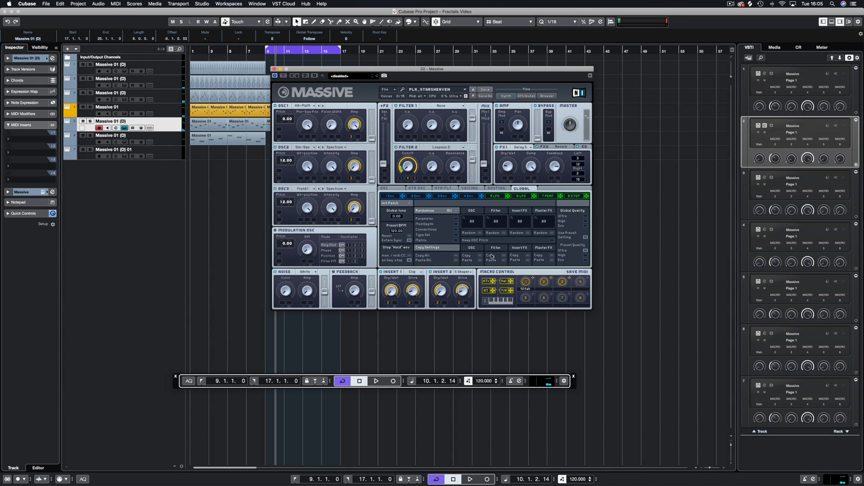
pyautogui.click(376, 381)
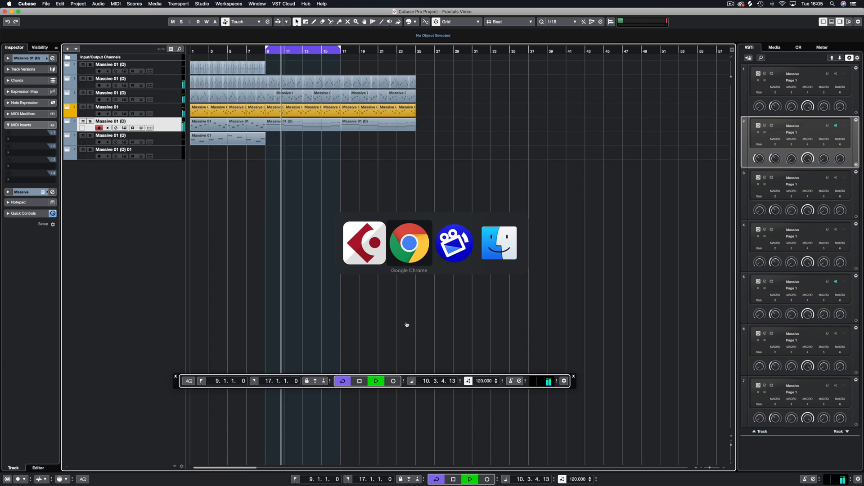
pyautogui.click(498, 242)
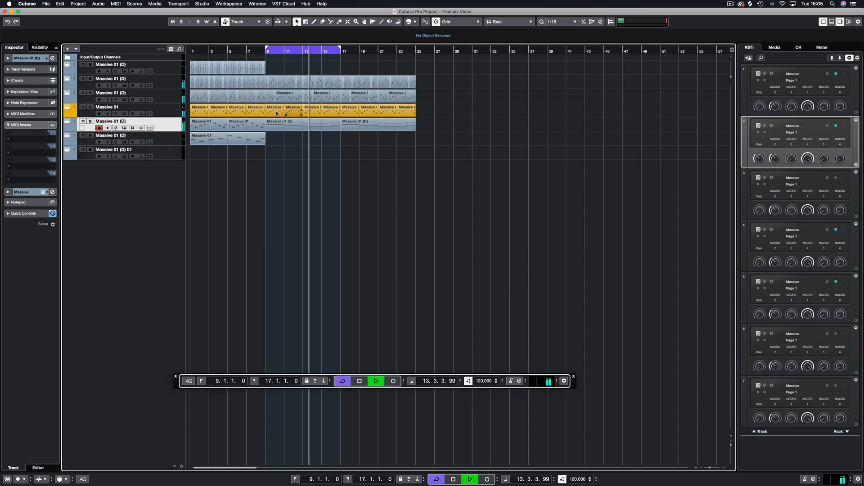
pyautogui.doubleClick(275, 107)
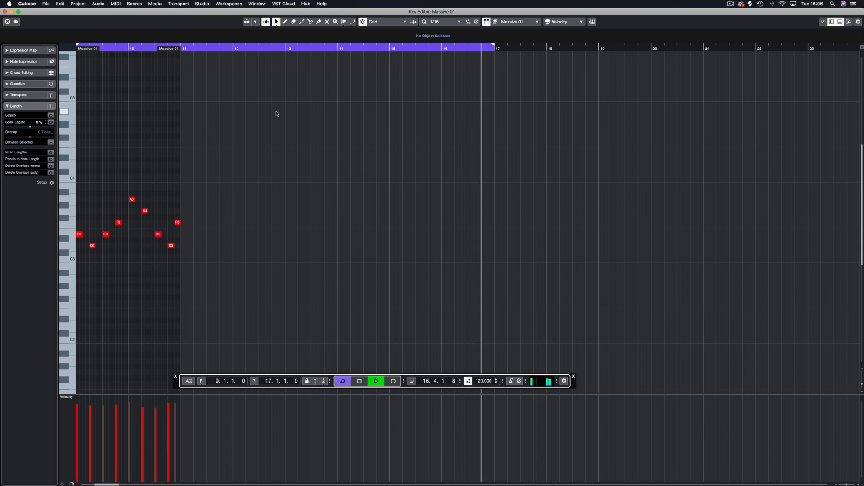
pyautogui.click(376, 381)
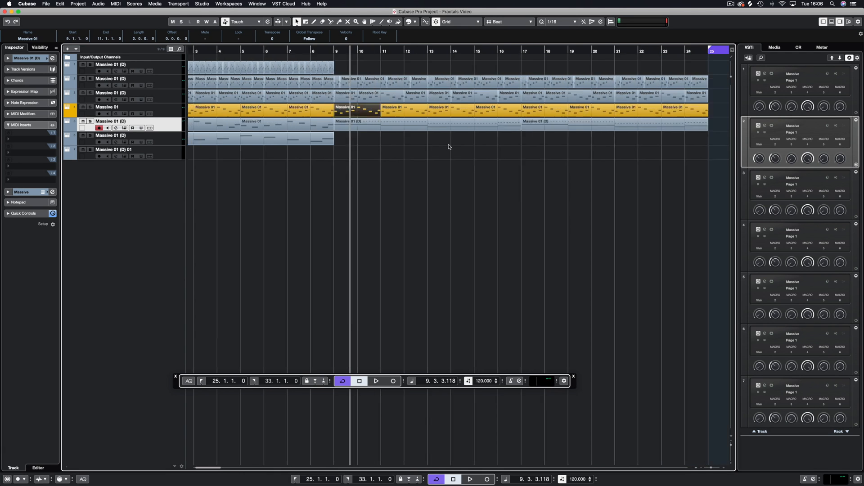
# Scroll the arrangement right to the new Massive 01 part at bar 25
pyautogui.hscroll(3)
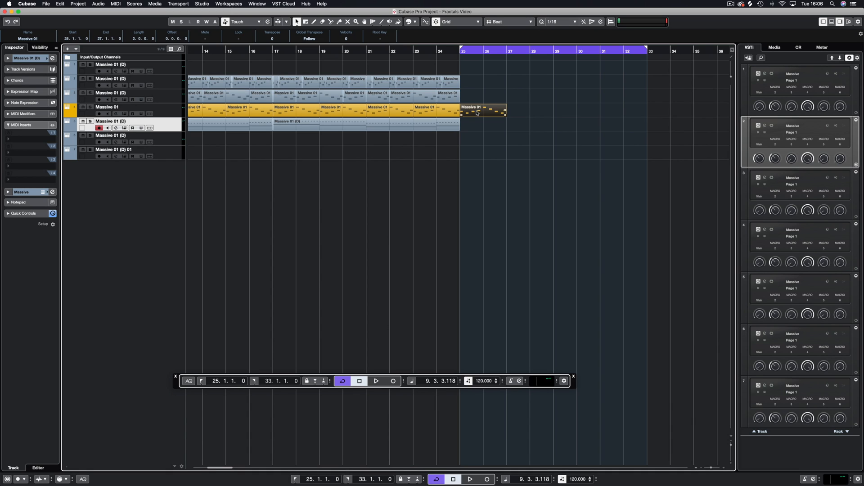
pyautogui.moveTo(479, 113)
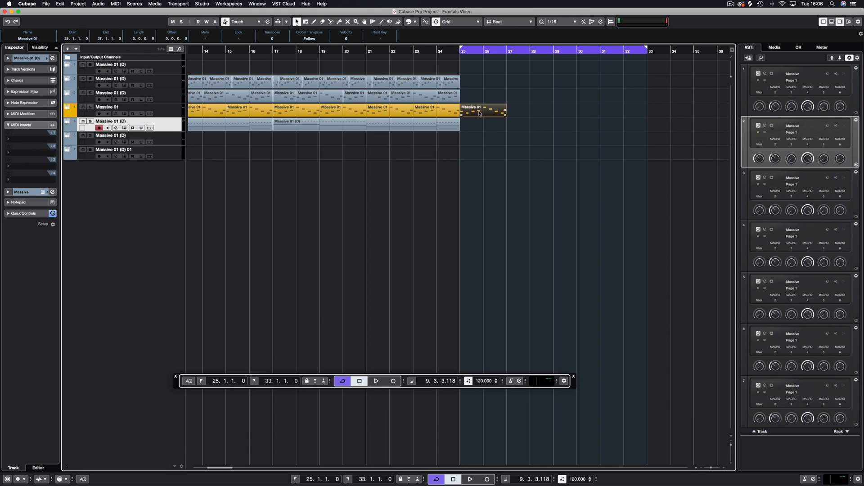
pyautogui.moveTo(480, 114)
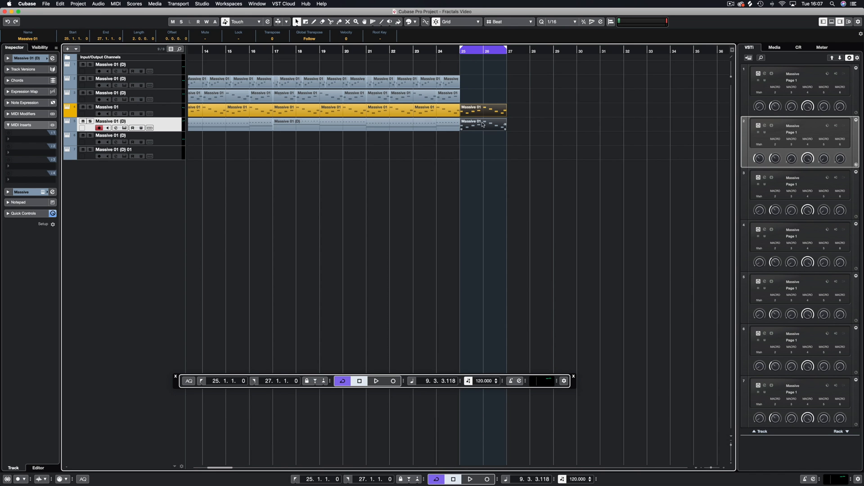
# View the copied bar 25 part's notes, doubled an octave higher, in the Key Editor
pyautogui.doubleClick(485, 122)
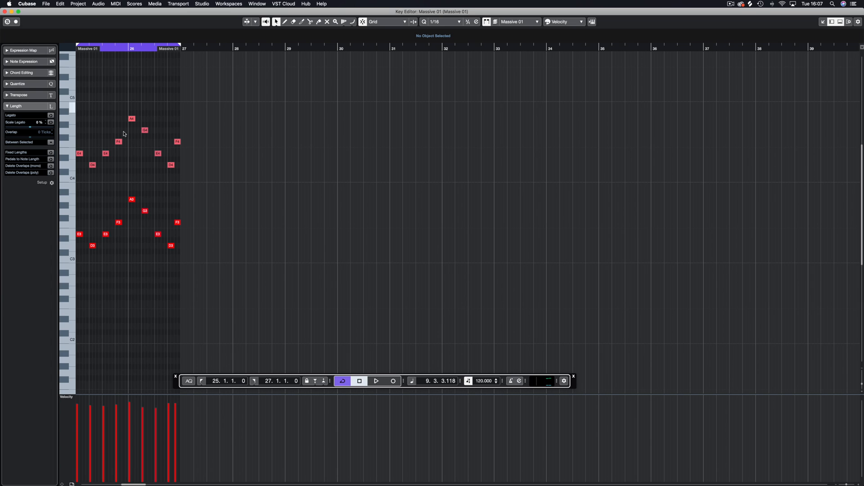
pyautogui.moveTo(165, 102)
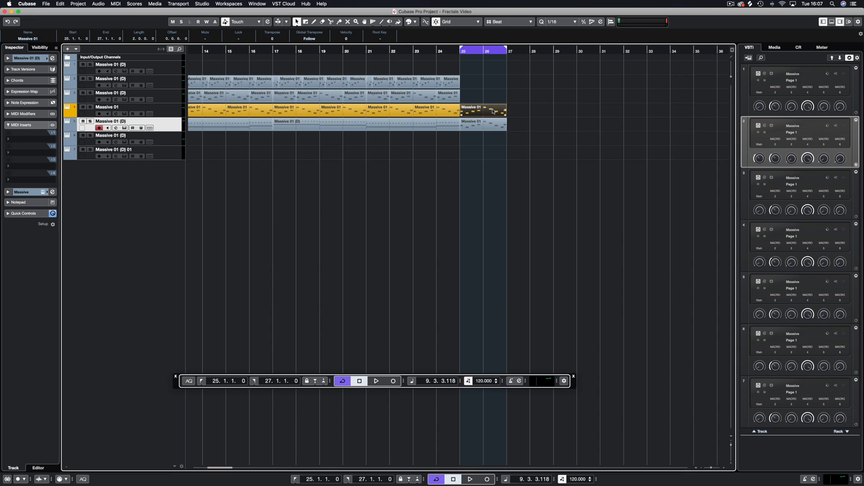
# Apply MIDI > Functions > Mirror to reverse the selected part's note order
pyautogui.click(117, 3)
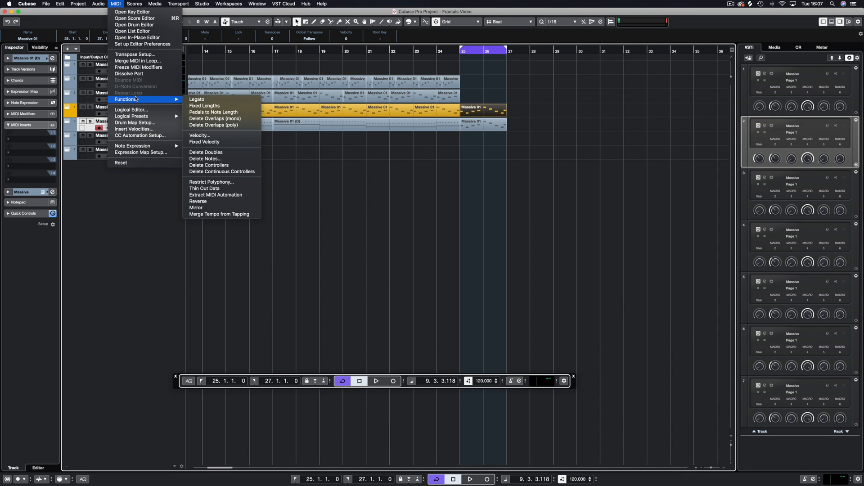
pyautogui.moveTo(204, 141)
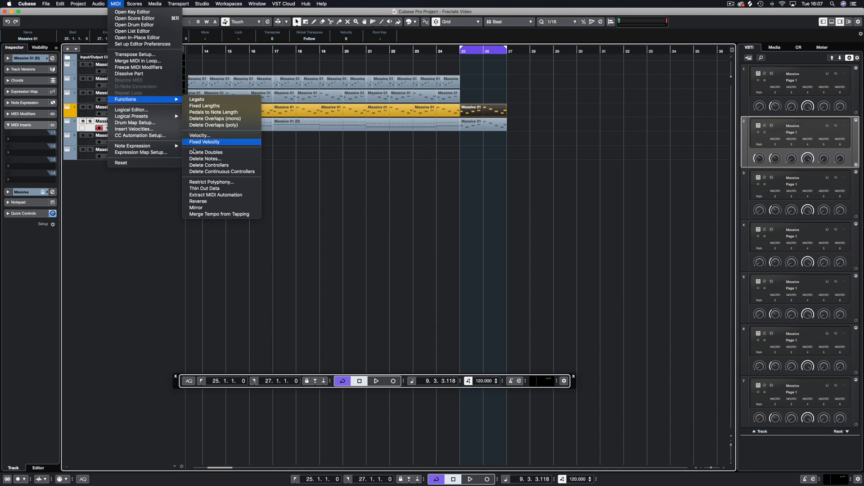
pyautogui.moveTo(200, 208)
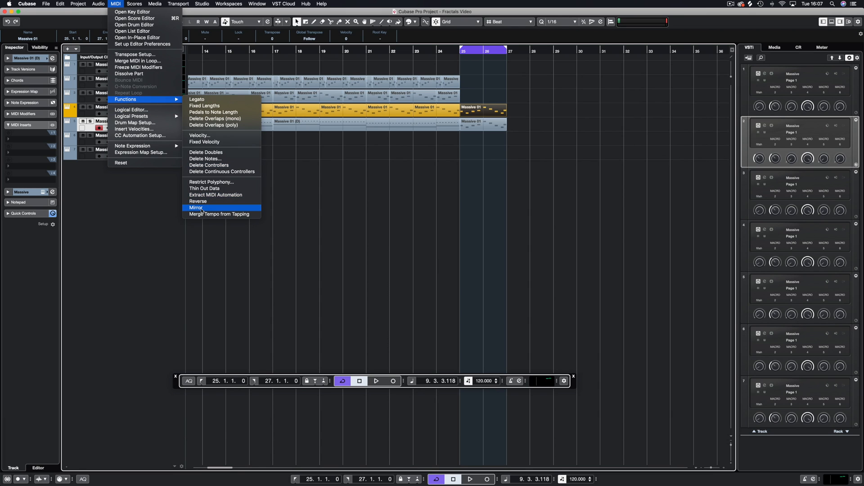
pyautogui.click(197, 208)
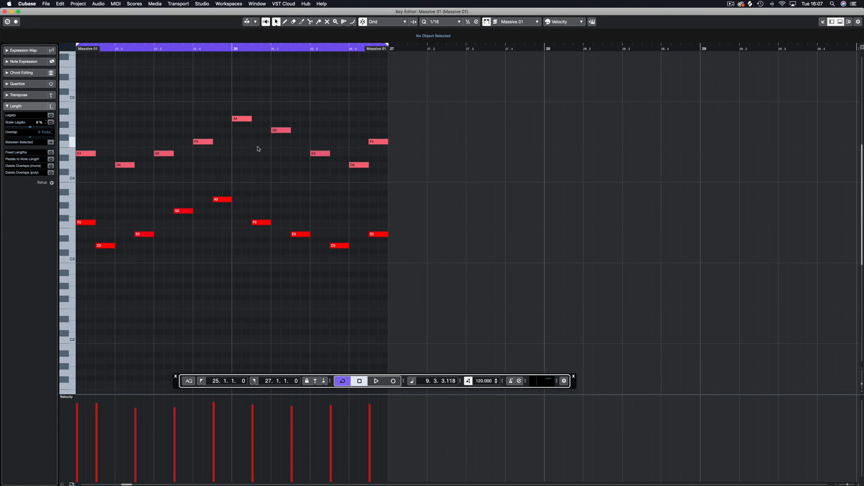
pyautogui.moveTo(80, 149)
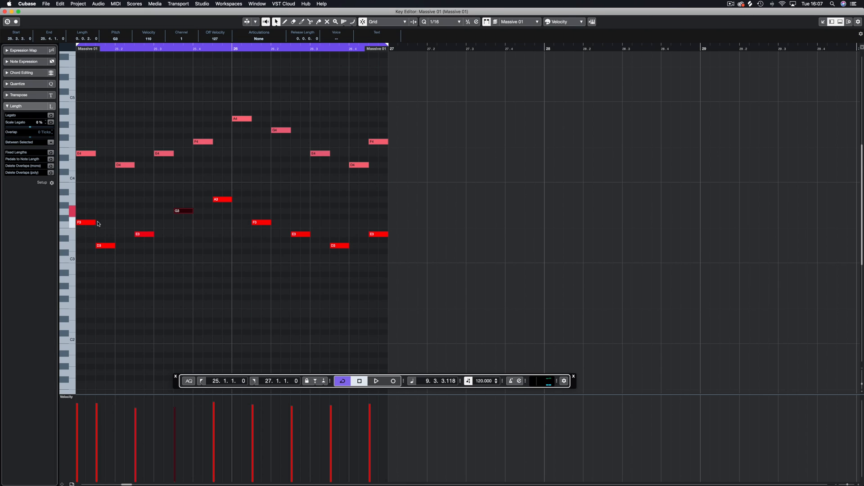
pyautogui.moveTo(86, 156)
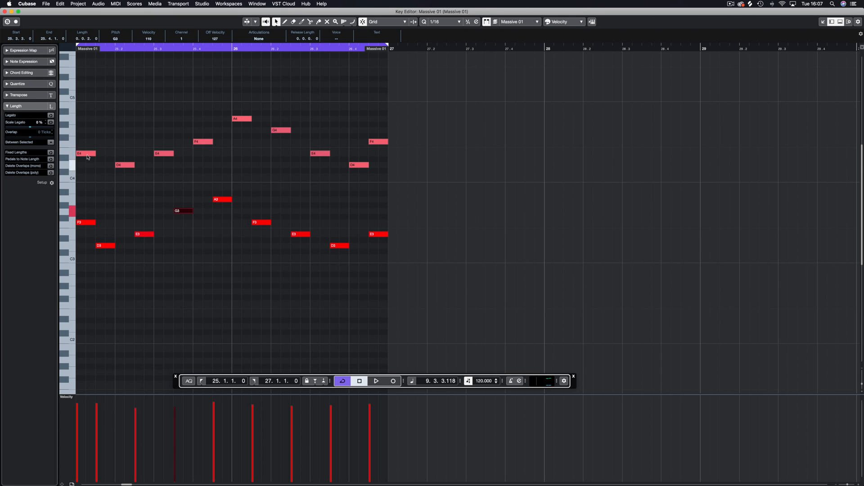
# Keep only the upper Massive 01 line, D4 up to A4, in the Key Editor
pyautogui.click(376, 381)
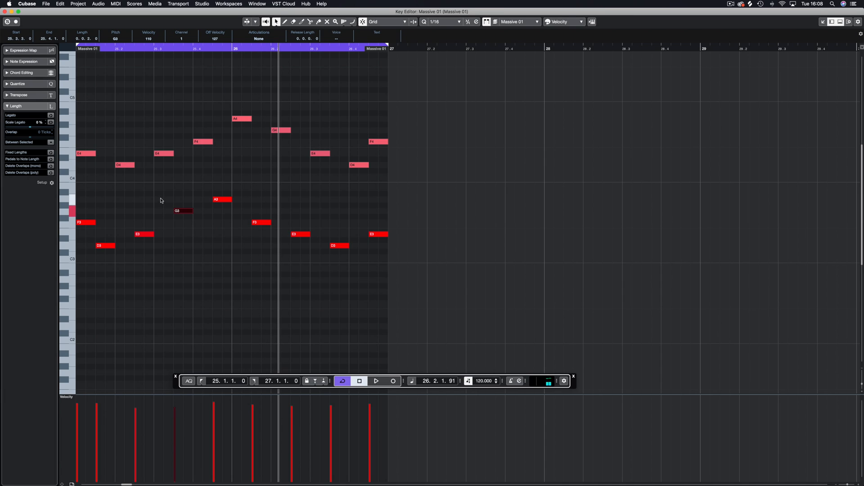
pyautogui.click(86, 222)
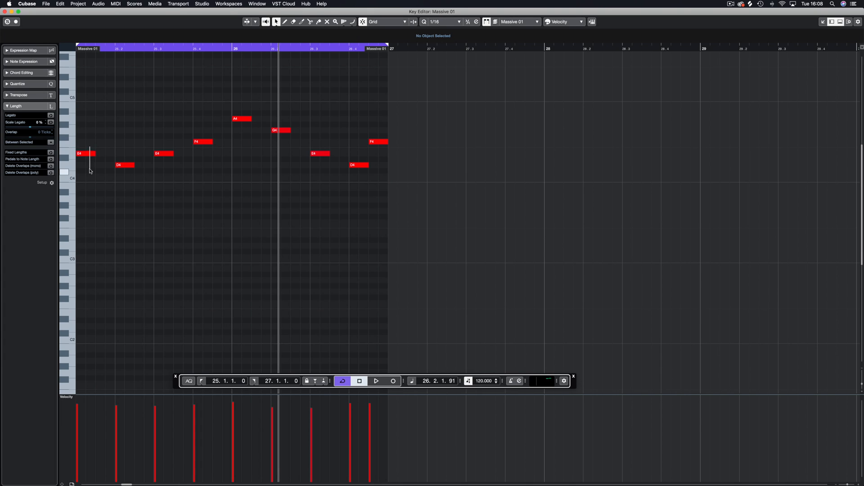
# Select the first notes and return the briefly raised second note from F#4 to D4
pyautogui.click(83, 153)
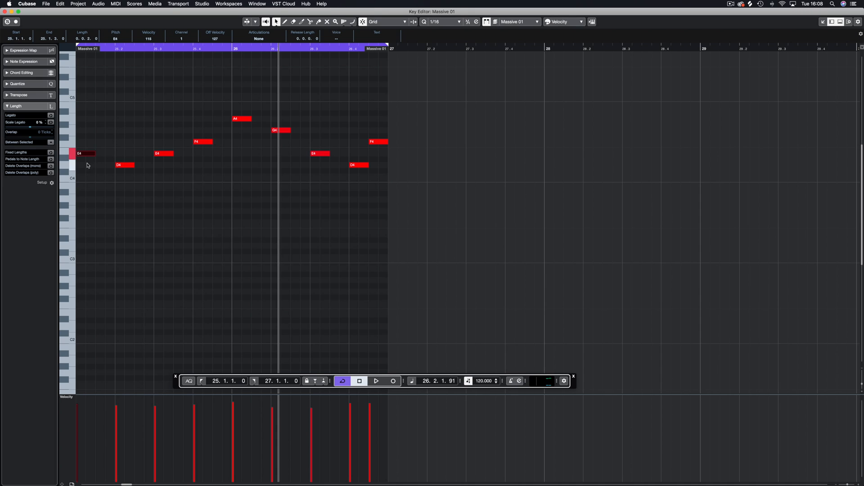
pyautogui.click(101, 153)
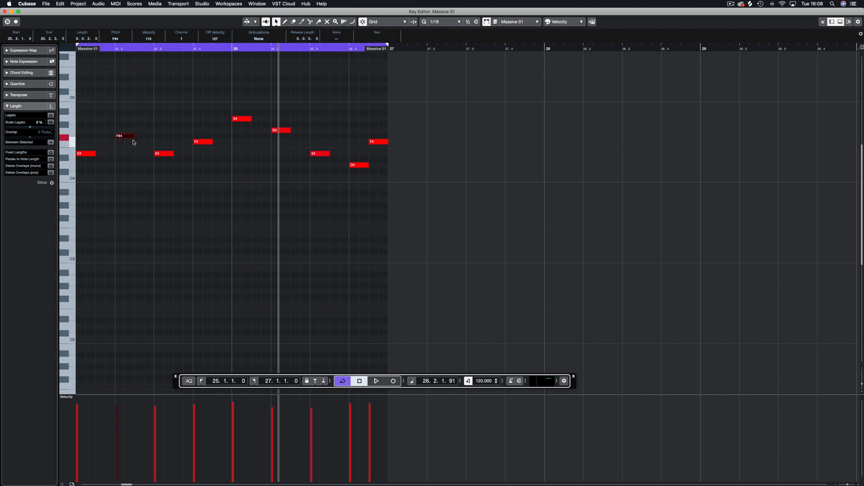
pyautogui.moveTo(121, 136); pyautogui.dragTo(124, 164)
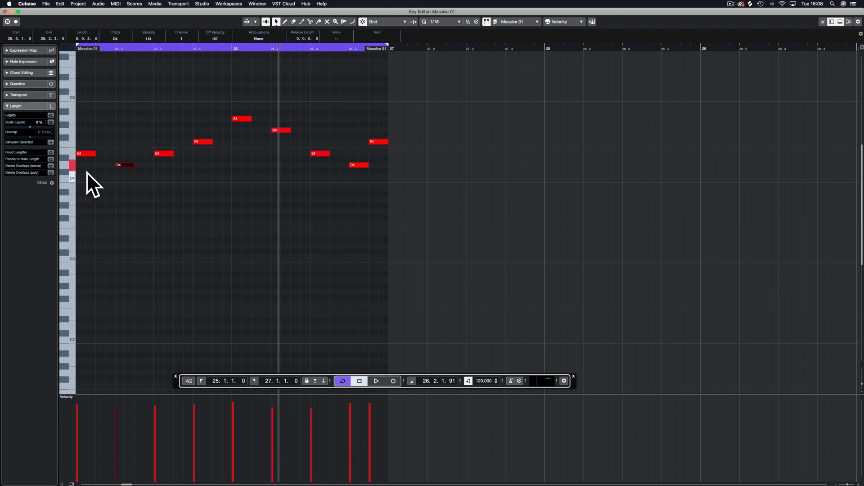
pyautogui.moveTo(289, 184)
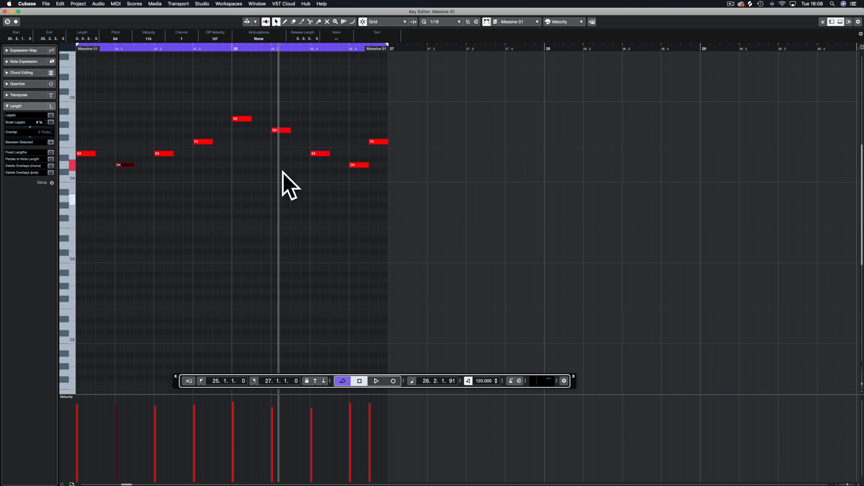
pyautogui.moveTo(269, 86)
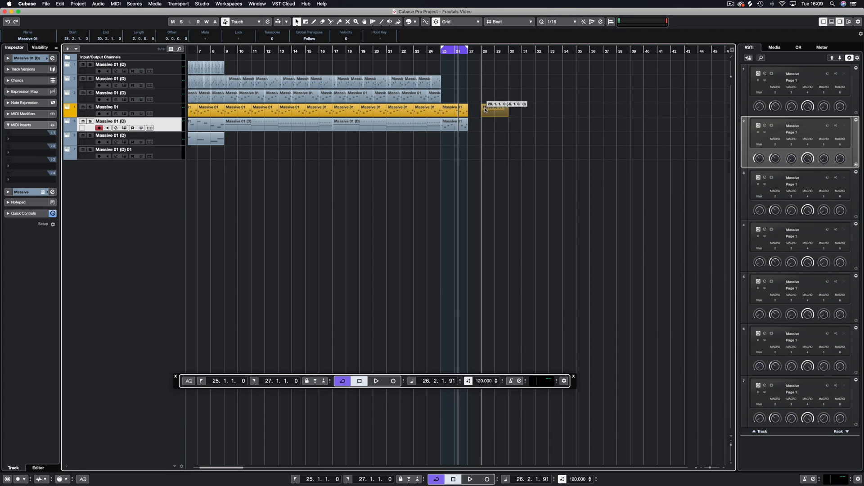
# Drop the copied part at bar 28 and bring its notes up in the Key Editor
pyautogui.click(507, 22)
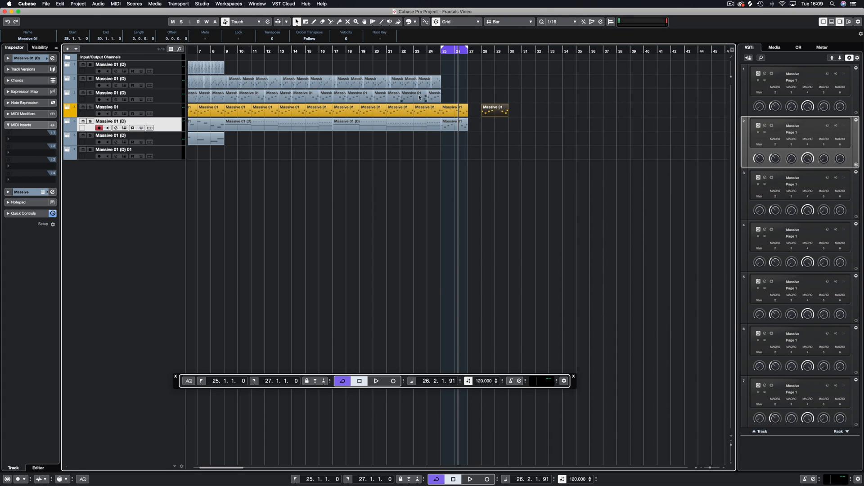
pyautogui.click(493, 108)
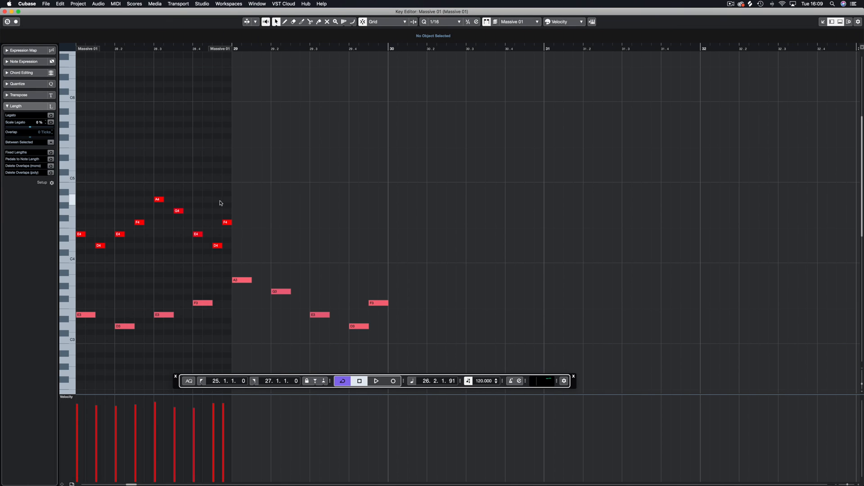
pyautogui.moveTo(116, 350)
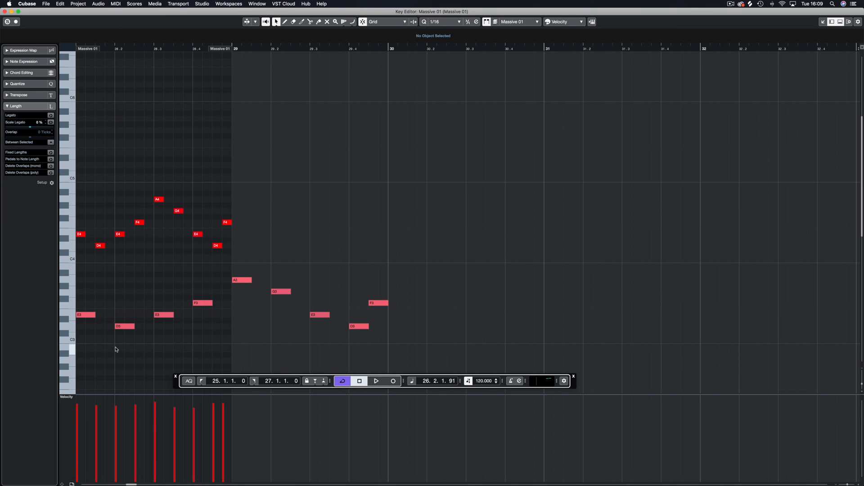
# Move the low E4 note, delete the A4 note, and return to the arrangement
pyautogui.click(86, 315)
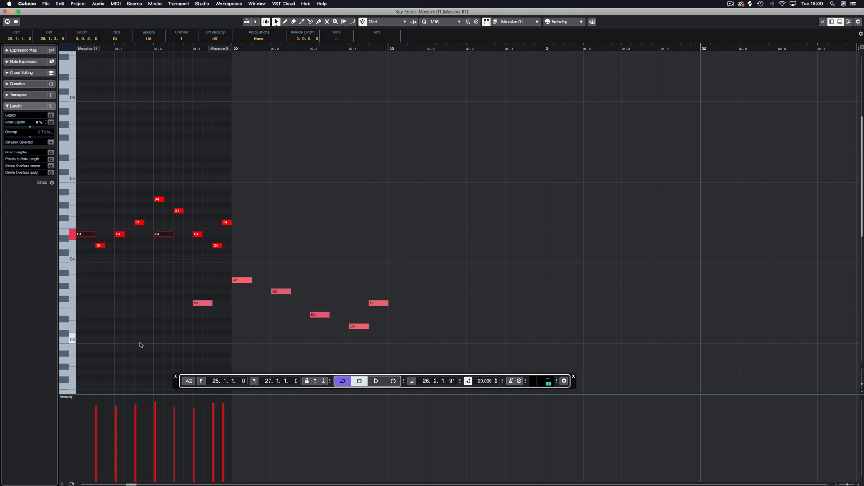
pyautogui.click(160, 193)
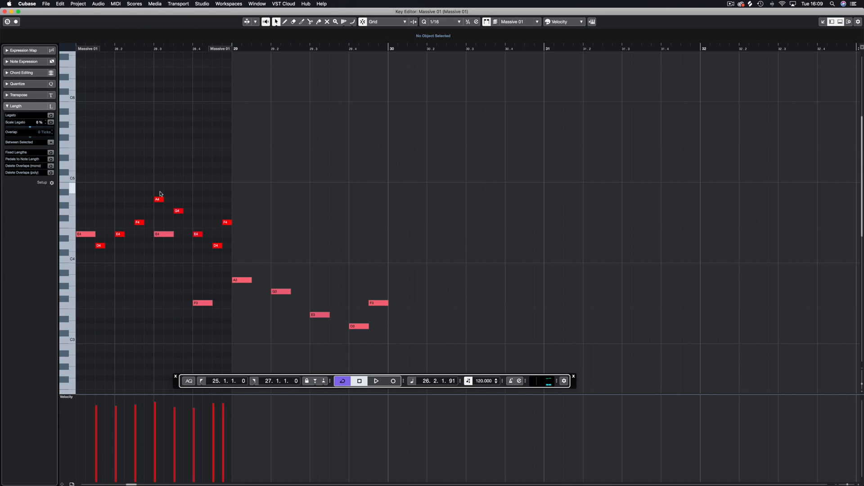
pyautogui.click(158, 199)
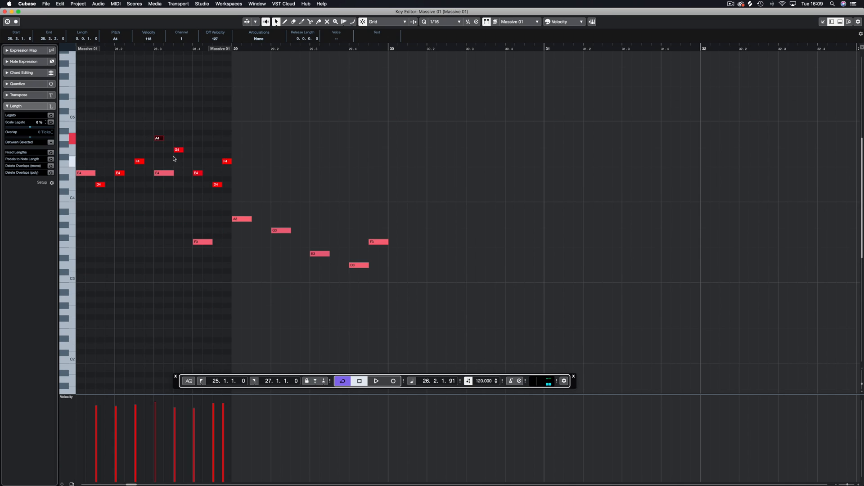
pyautogui.click(157, 138)
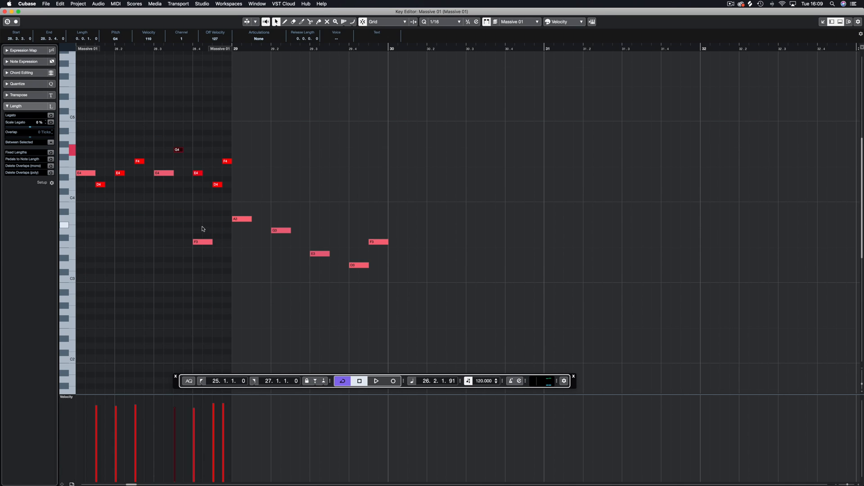
pyautogui.click(224, 137)
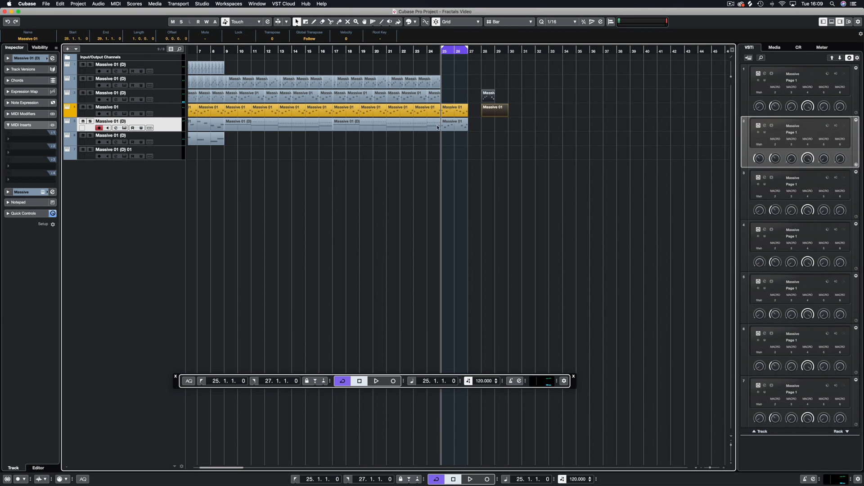
# Loop the bar 28 part and start playback before Cubase leaves the screen
pyautogui.click(376, 381)
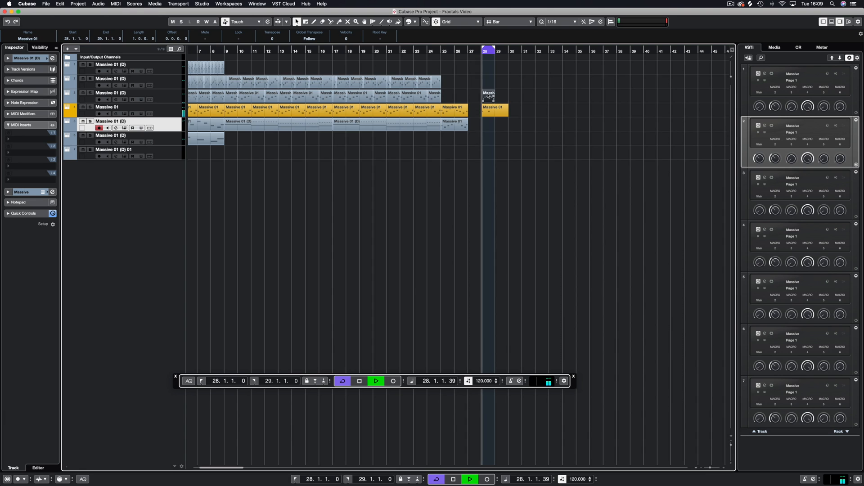
pyautogui.doubleClick(494, 109)
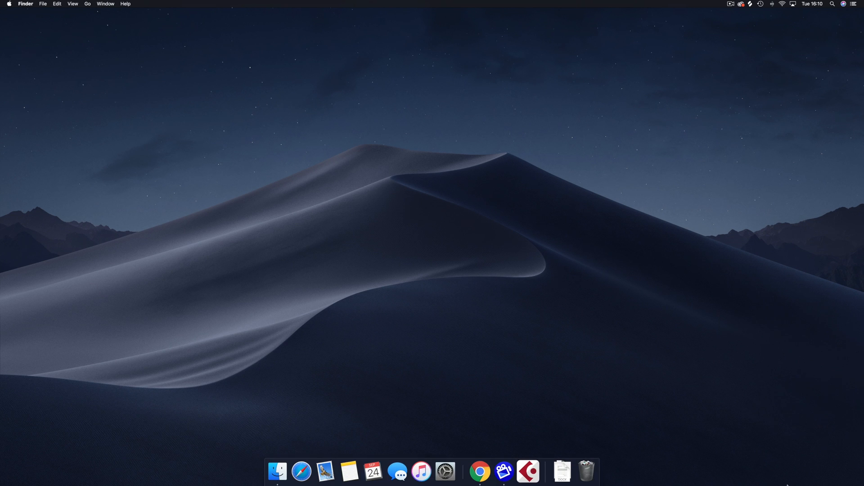
pyautogui.moveTo(543, 334)
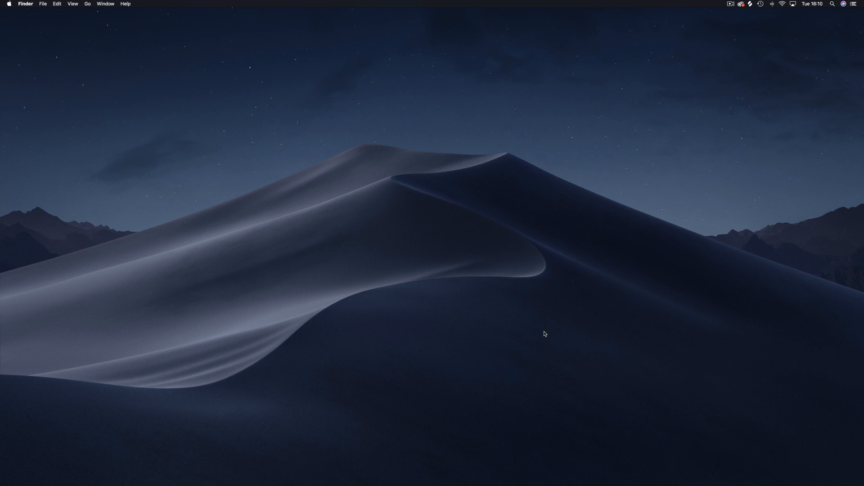
pyautogui.moveTo(411, 362)
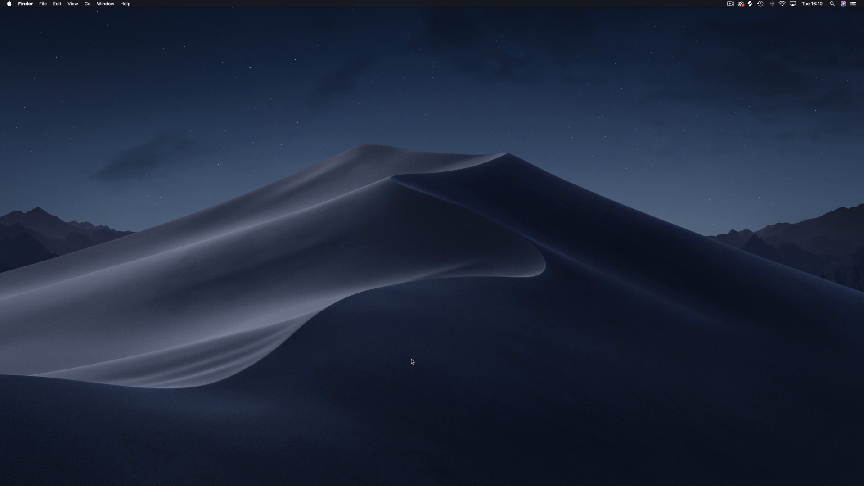